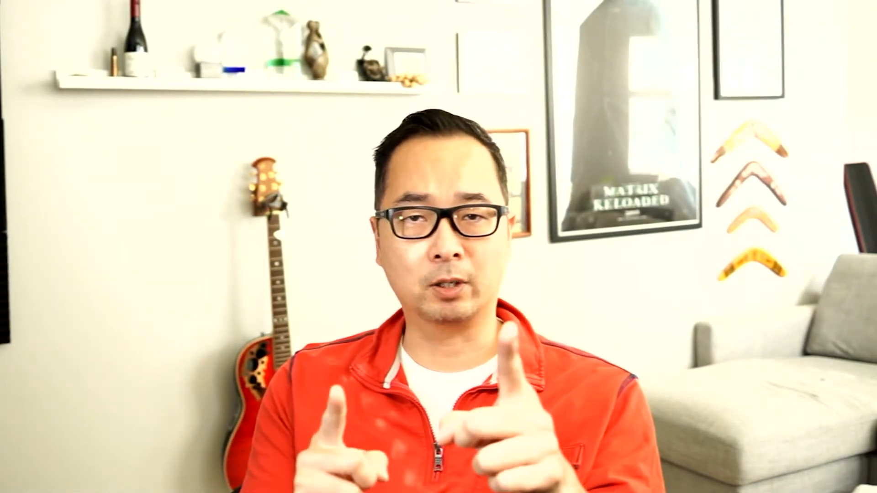
- Run 'daml new NumbersDemo' with the empty-skeleton template, then cd into NumbersDemo
left_click(479, 473)
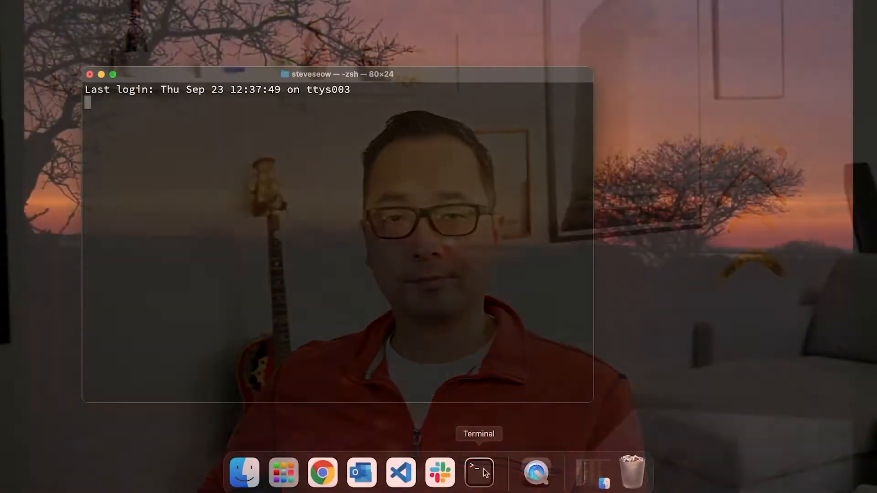
type("daml n")
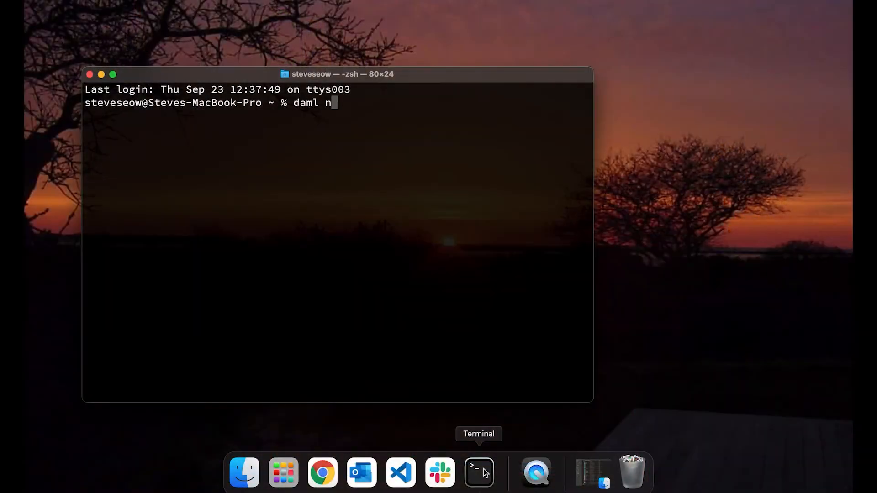
type("ew Numbers")
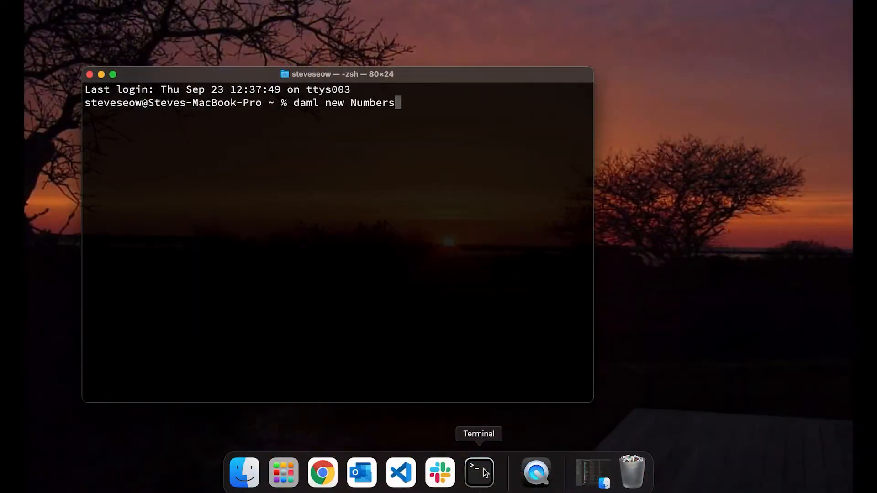
type("Demo --tempalte emp")
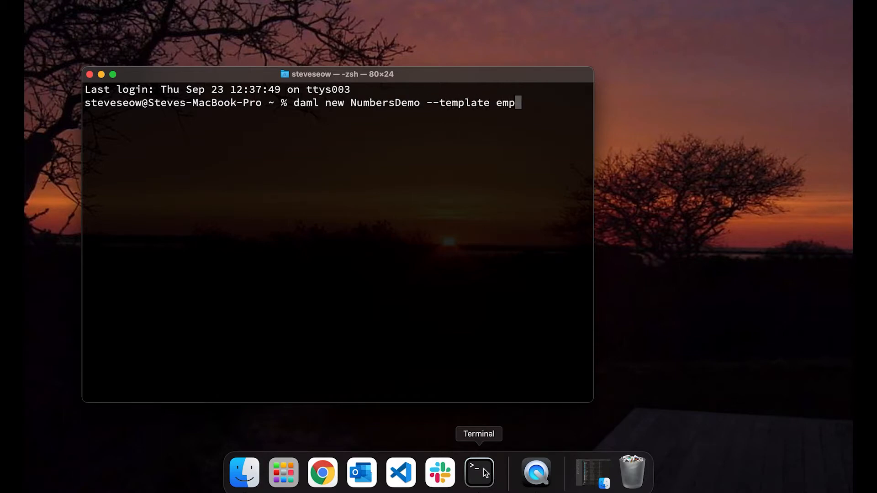
key("Return")
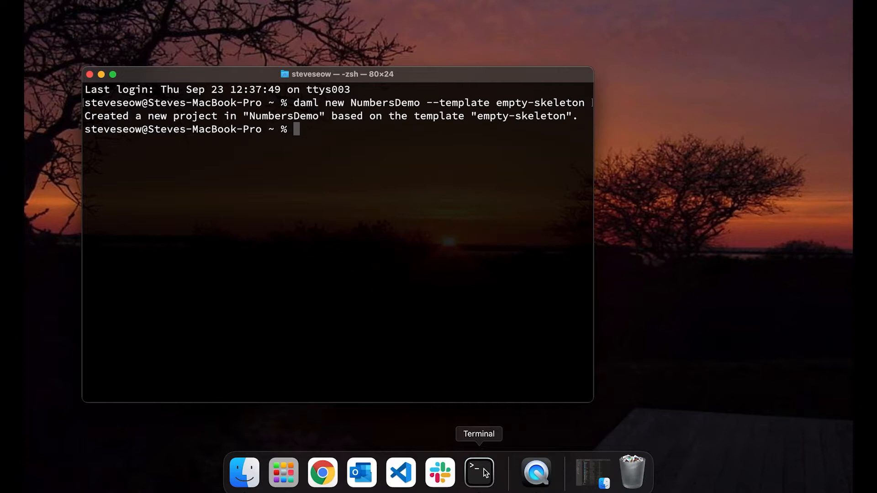
type("cd Numbers")
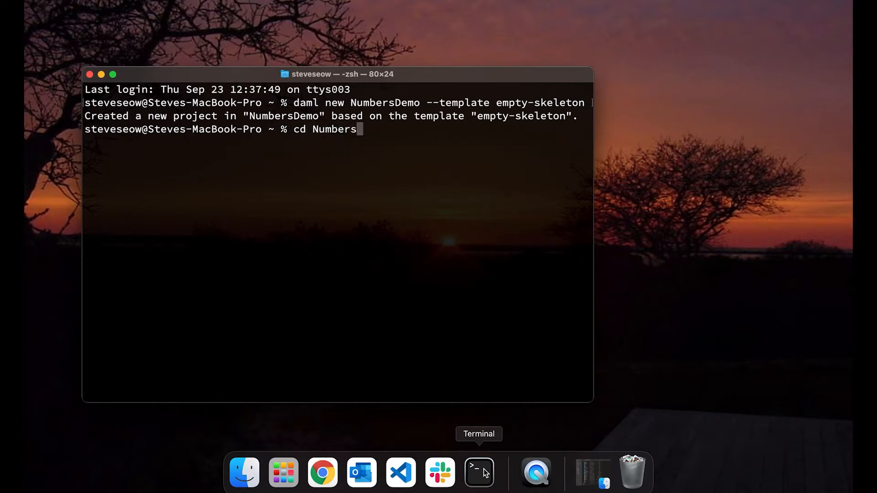
key("Return")
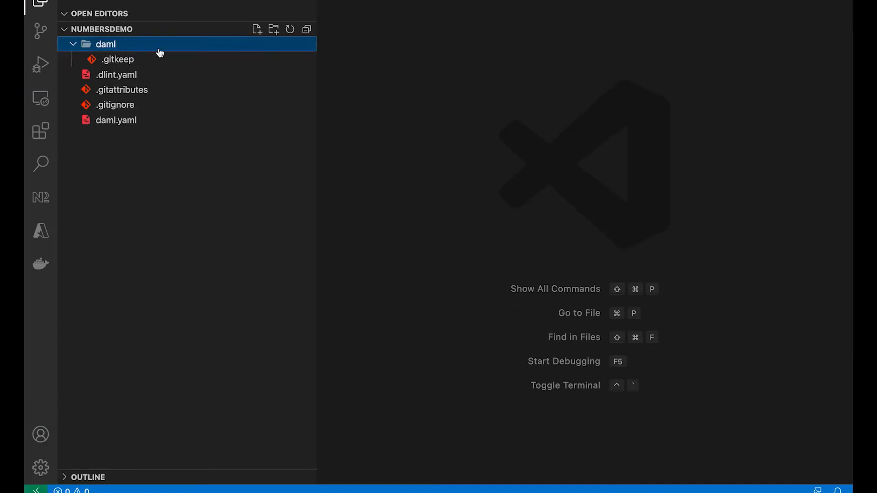
- Save a new untitled file as Main.daml inside the project's daml folder
left_click(257, 29)
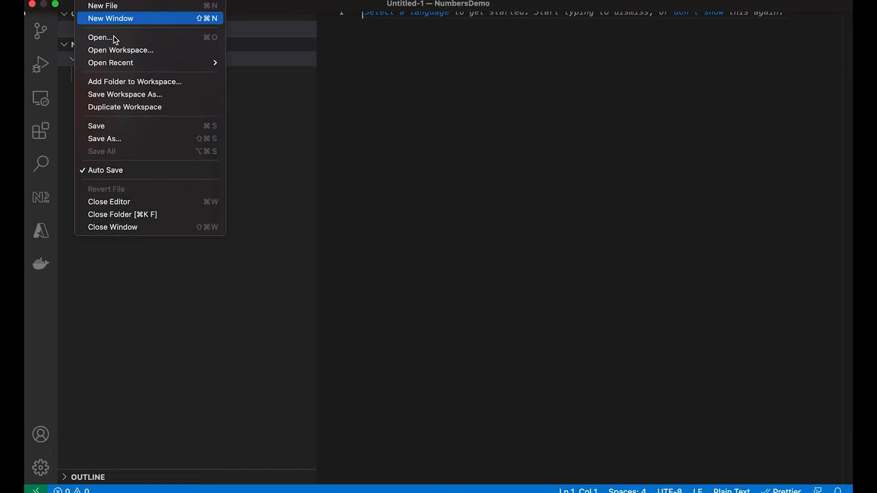
left_click(104, 138)
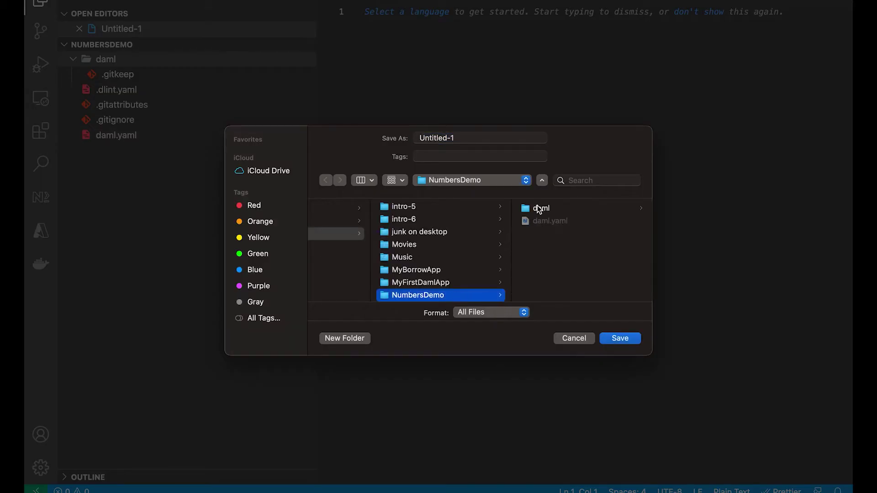
double_click(541, 208)
type("Main.daml")
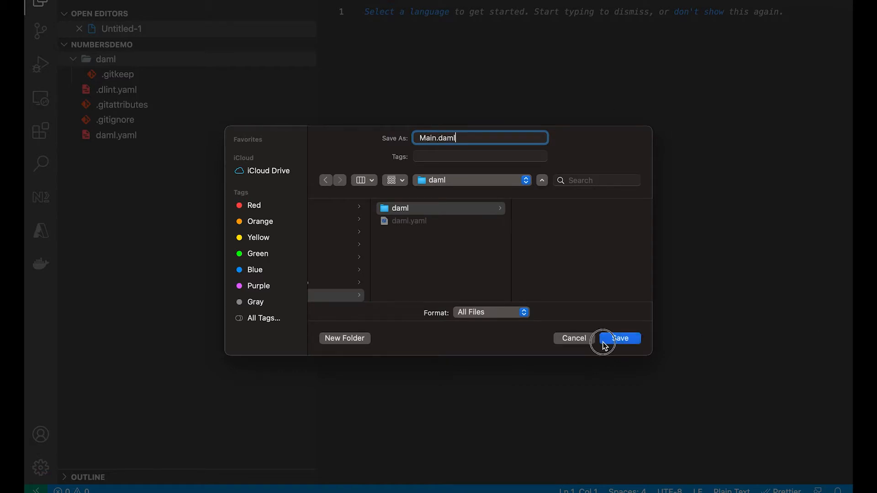
left_click(618, 339)
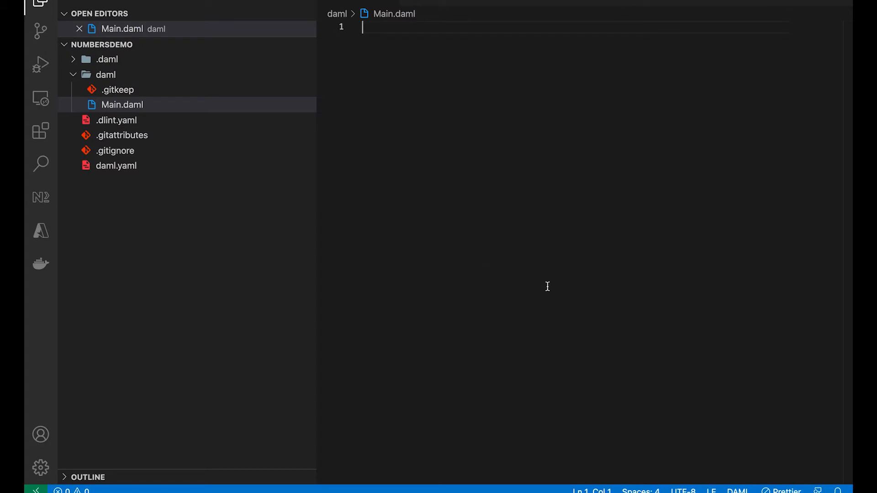
- Declare 'module Main where' and import Daml.Script
type("module")
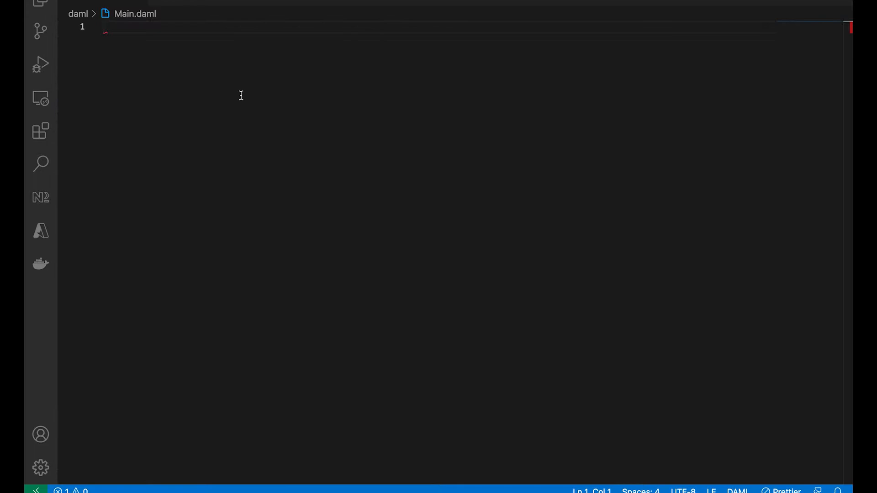
type("module")
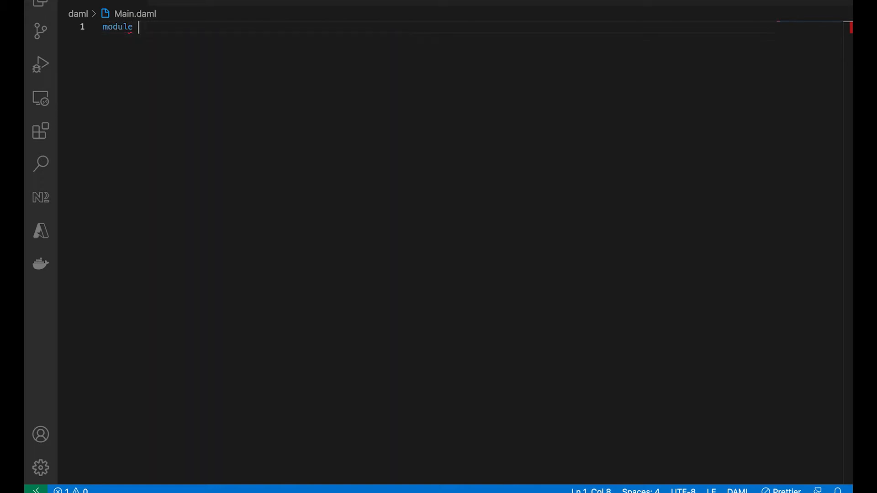
type("Main where")
type("import D")
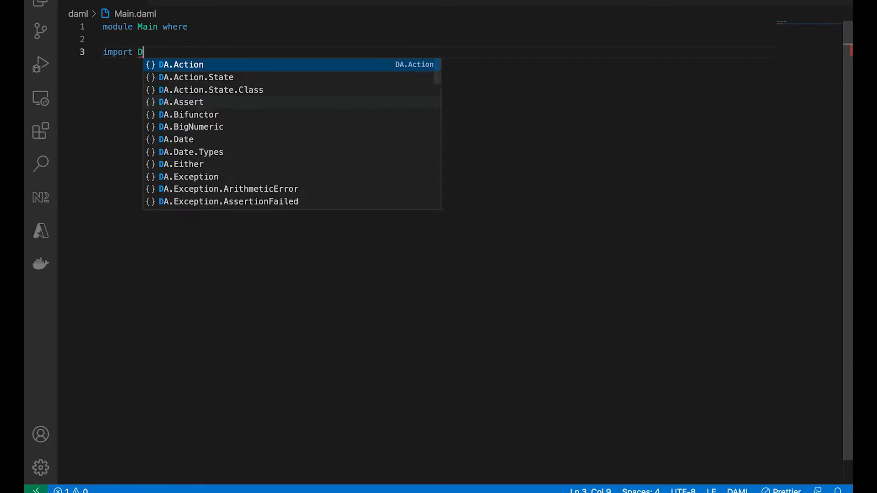
type("aml.Script")
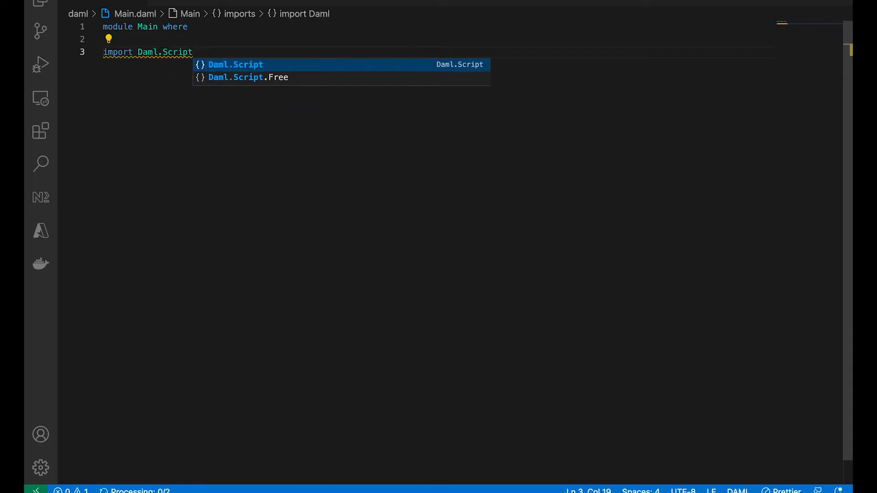
- Define 'type ComputationId = ContractId Computation' and begin the Computation template
type("ty")
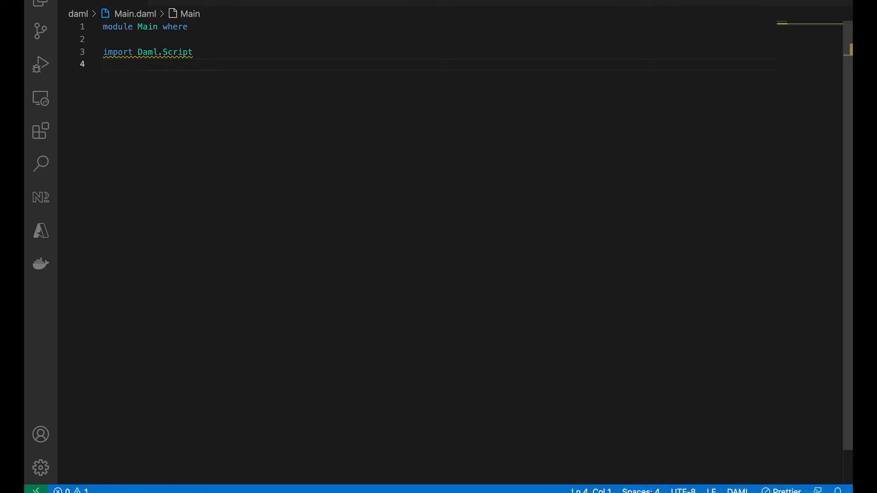
type("type")
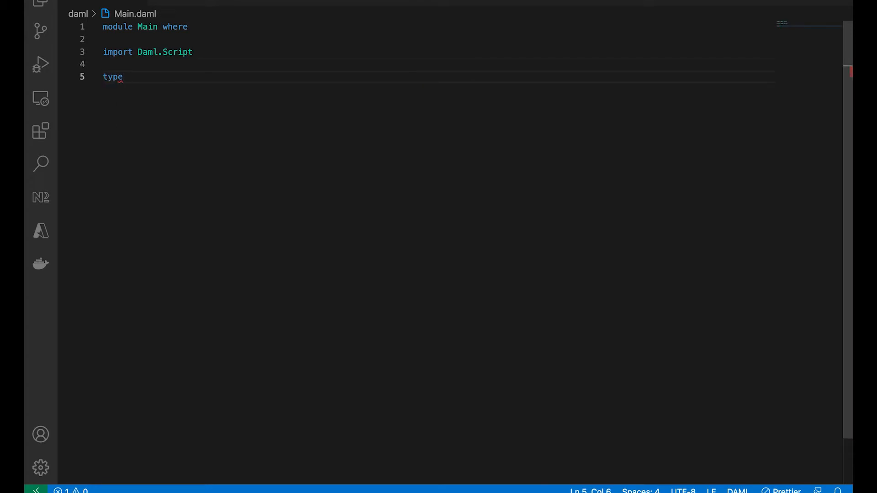
type("Computation")
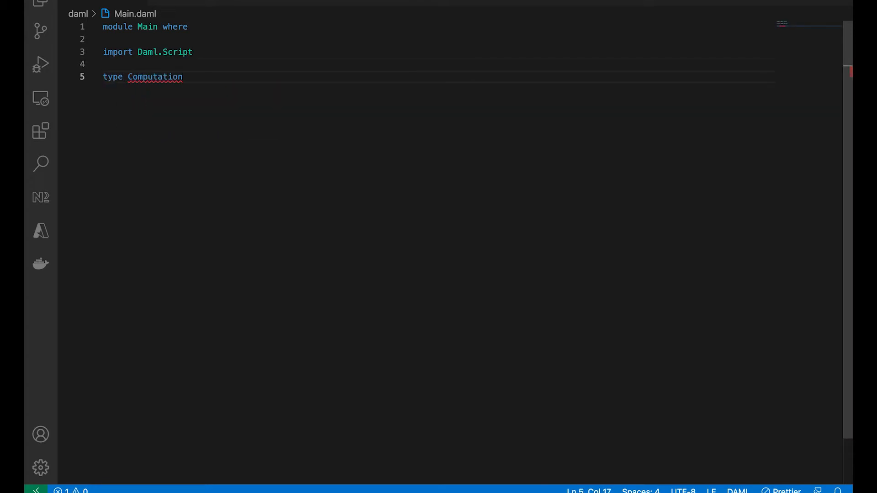
type("Id = ContractId Computation")
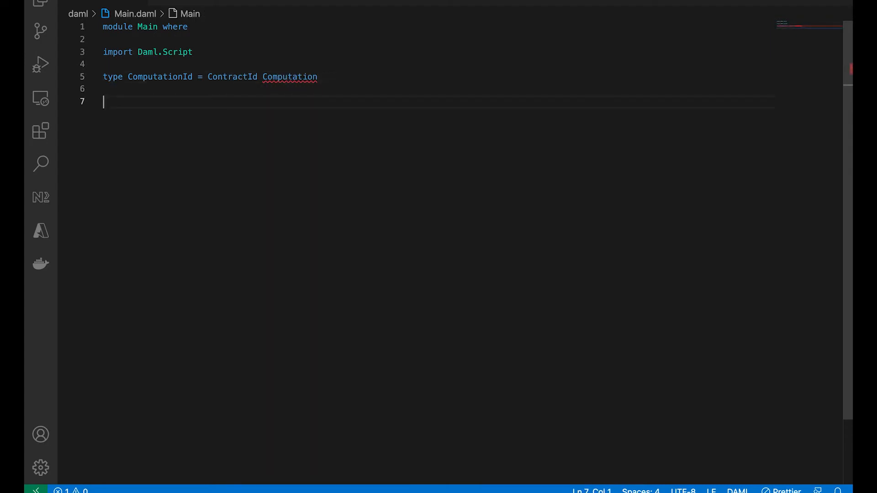
type("template COmputation")
type("mathem")
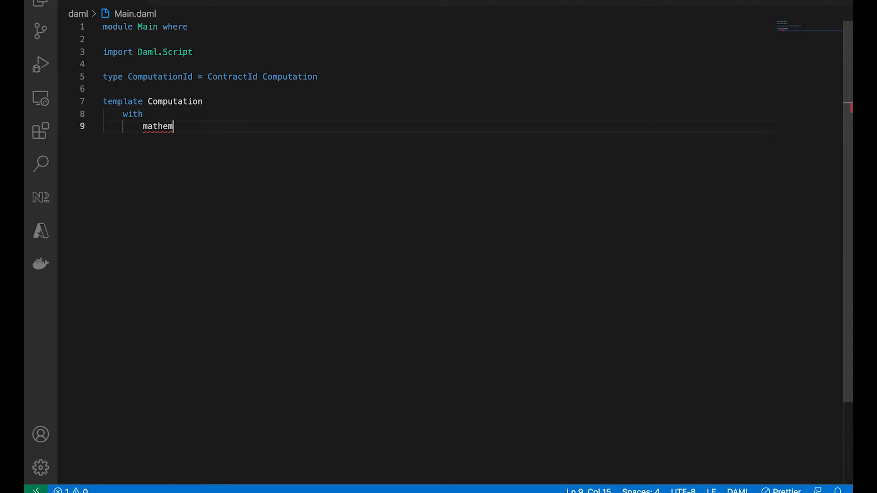
- Add fields mathematician : Party, value, subtractByOne and multiplyByTwo : Int
type("atician :")
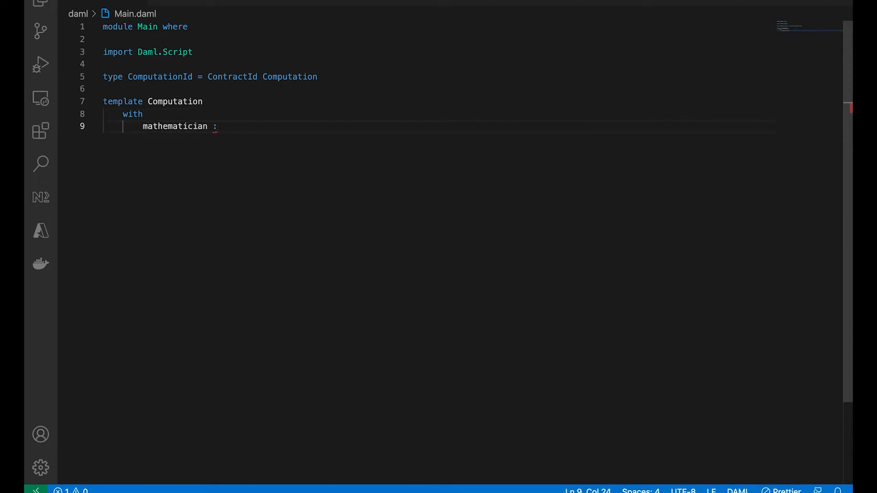
type("Party")
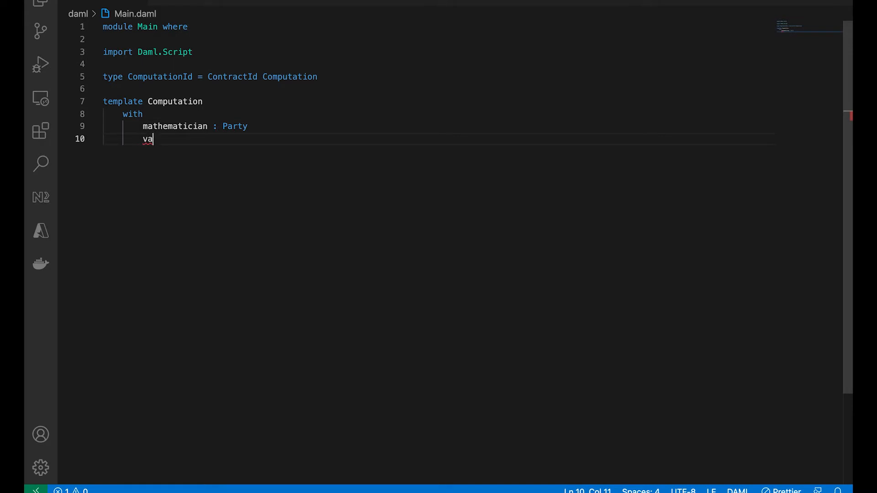
type("lue : Int")
type("addByOne : Int")
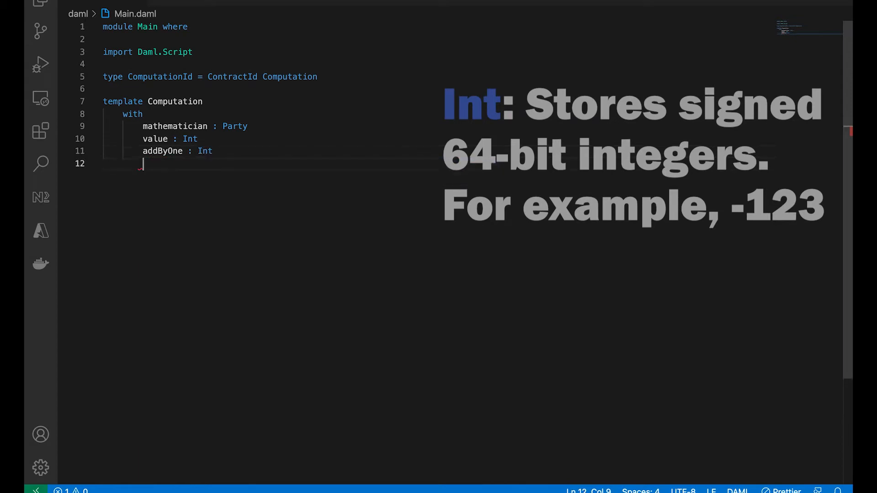
type("subtractBy")
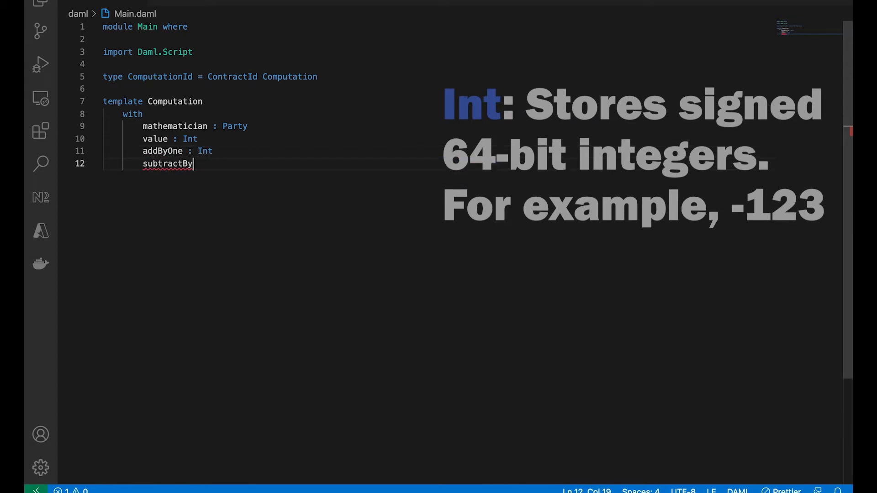
type("One : Int")
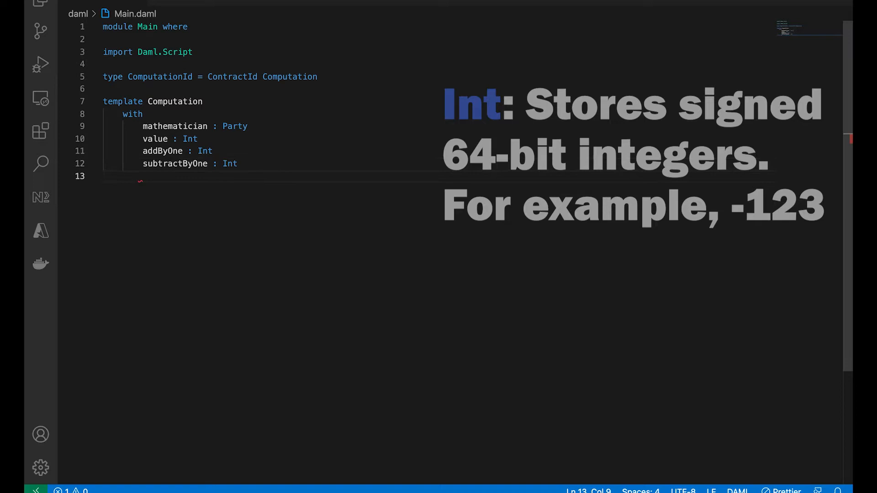
type("multiply")
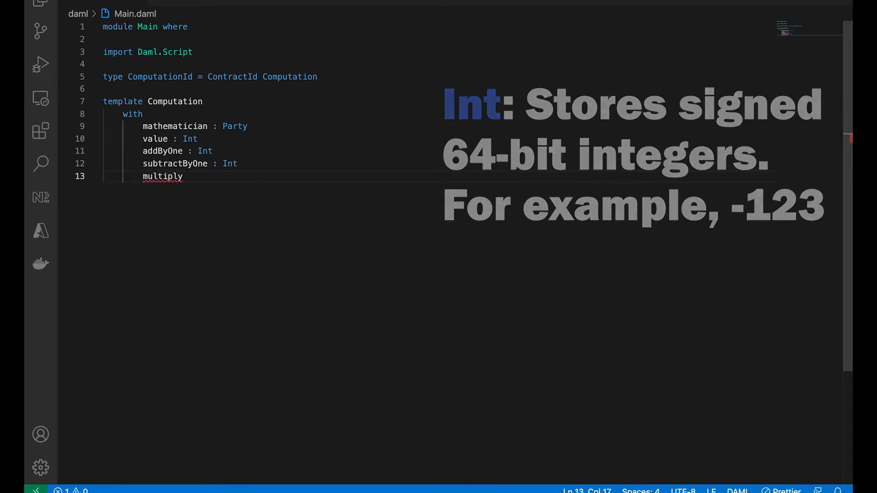
type("ByTwo : Int")
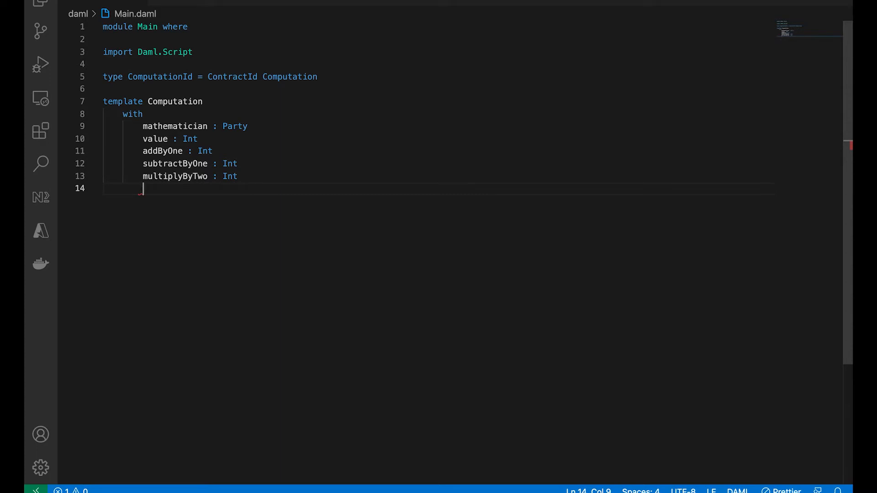
- Add divideByThree : Int and divideBySeven : Int, then start the where clause
type("divideBy")
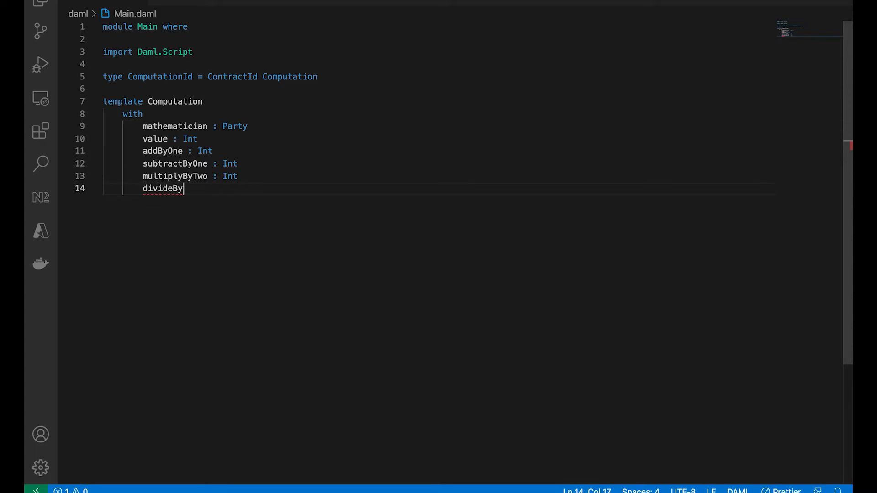
type("Three :")
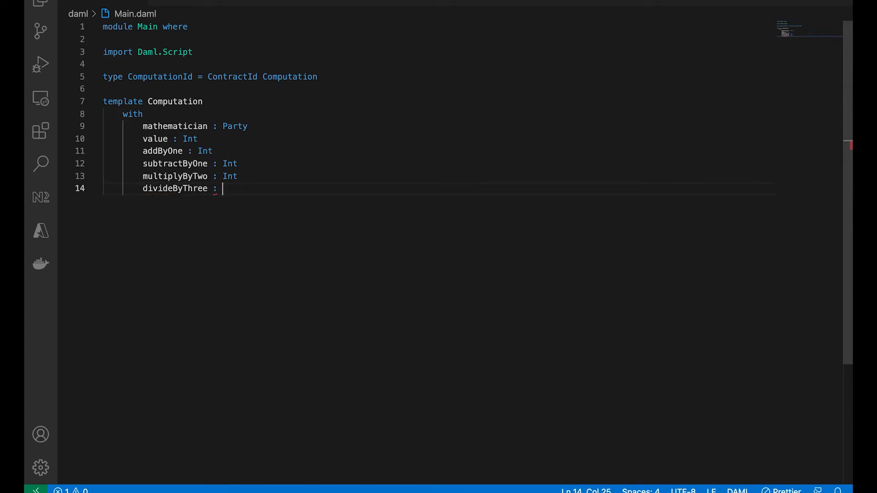
type("Int")
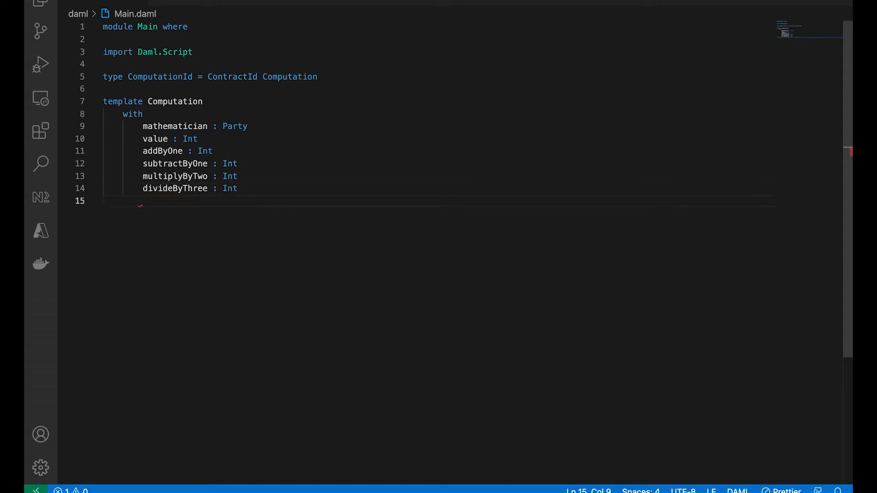
type("divideBy")
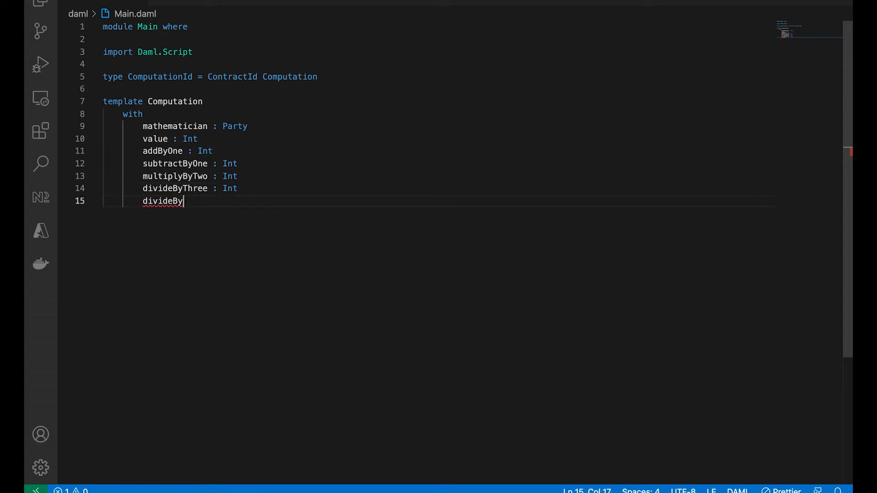
type("Seven : Int")
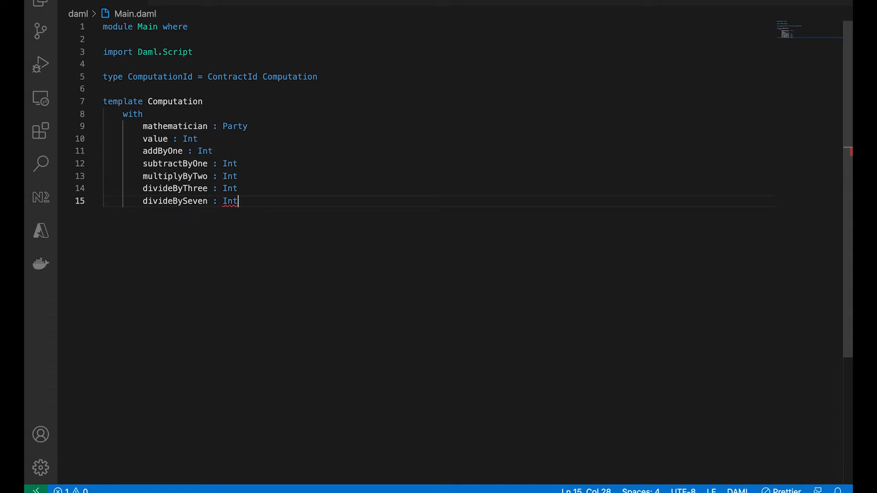
type("wher")
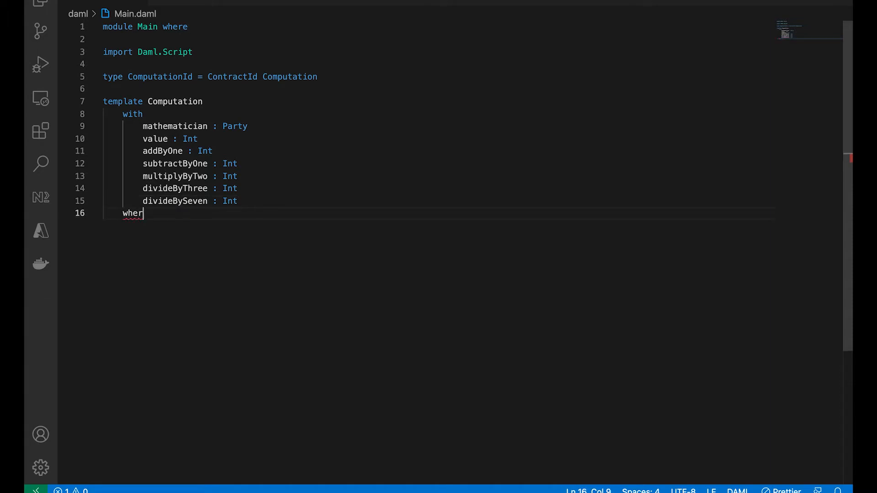
- Add a Calculate choice with valueToTest : Int that creates this with value = valueToTest
type("e")
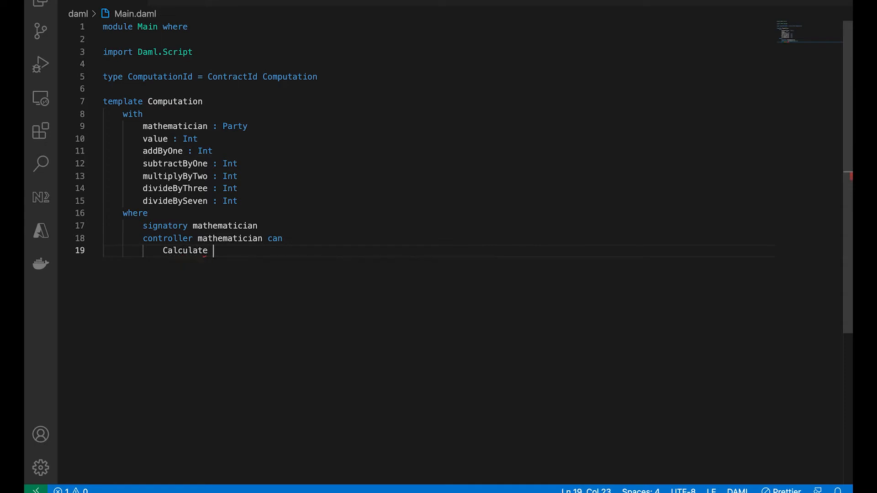
type(": ComputationId")
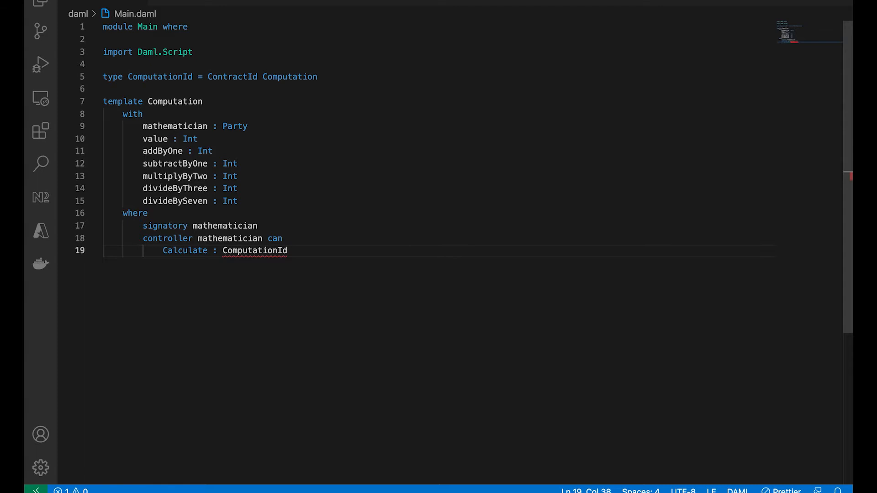
type("with")
type("value")
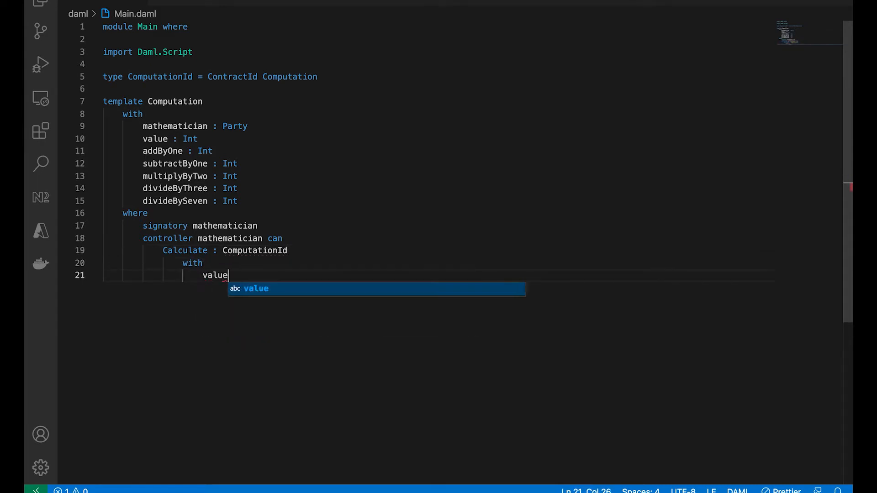
type("ToTest :")
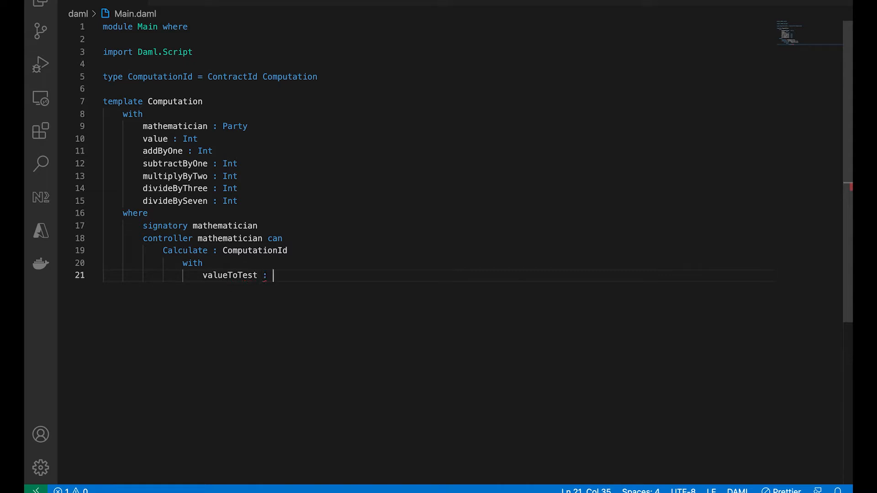
type("Int")
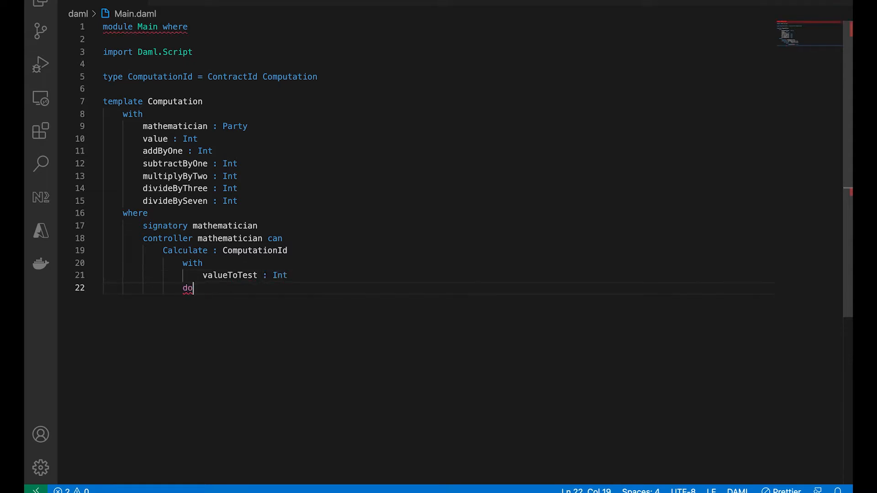
key("enter")
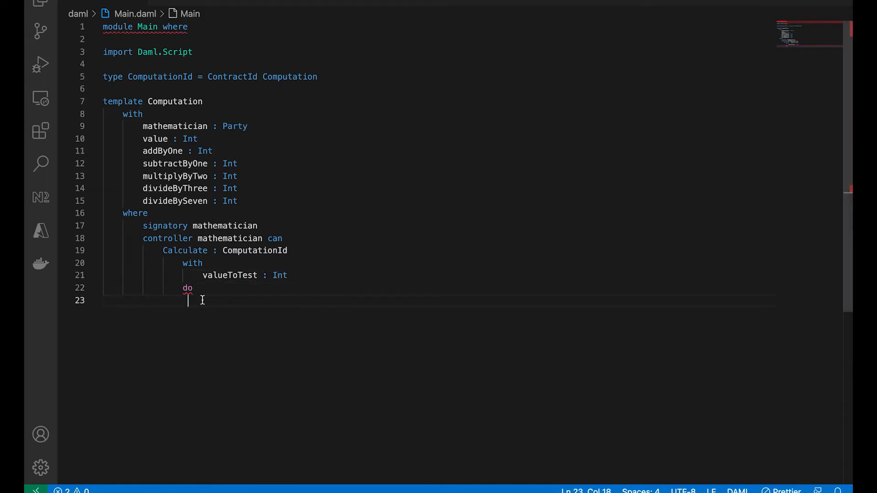
type("create this with")
type("value")
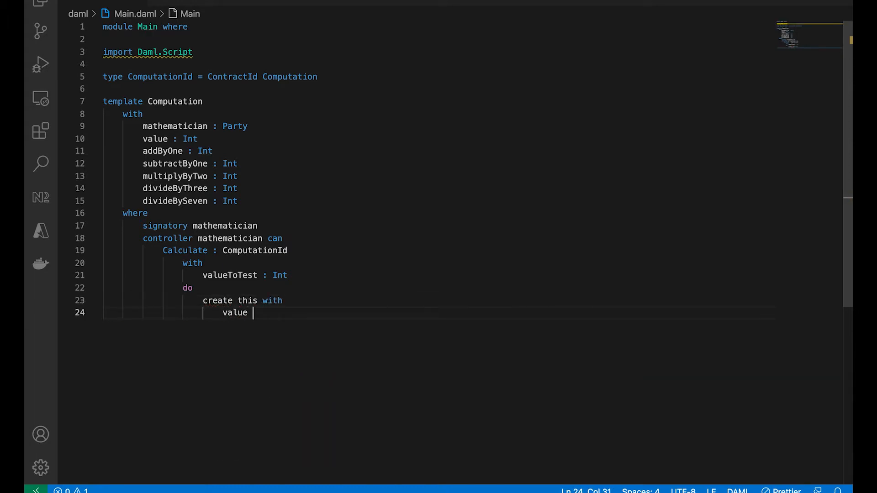
type("= valueToTest")
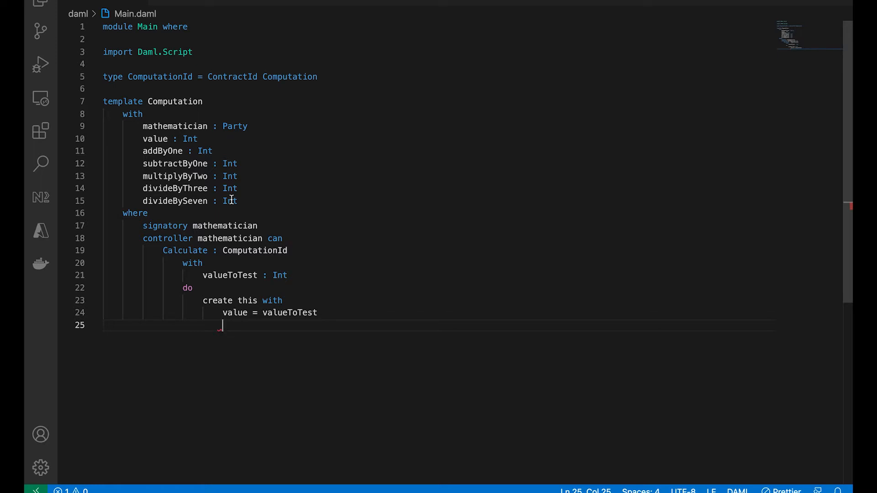
- Add the modulusOfFive field and assign addByOne and subtractByOne (valueToTest - 1)
left_click(237, 201)
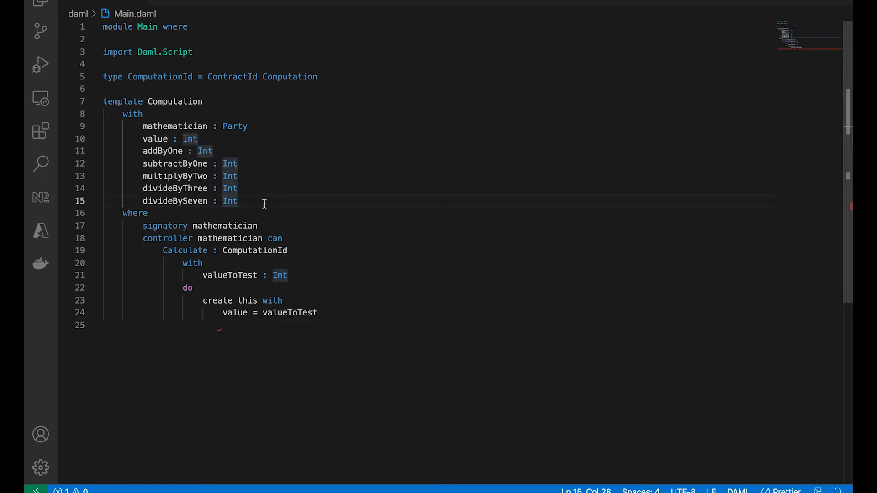
type("modulusOfFive : Int")
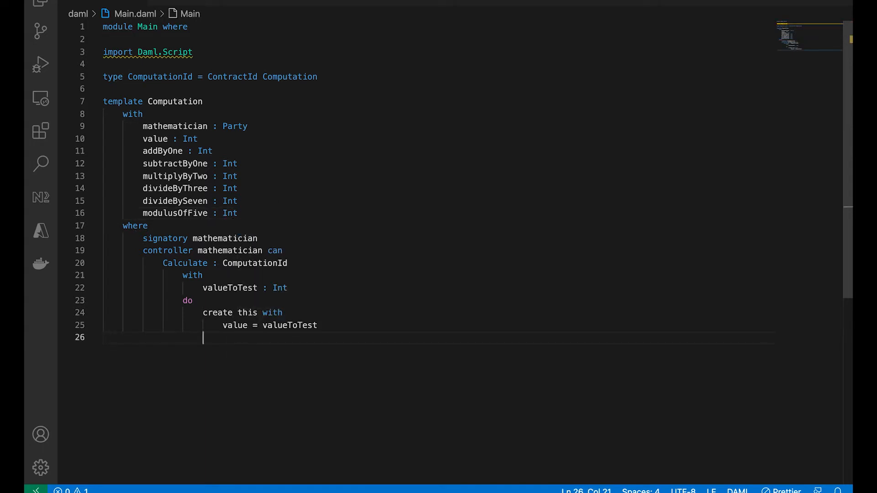
type("addByOne = valueToTest +")
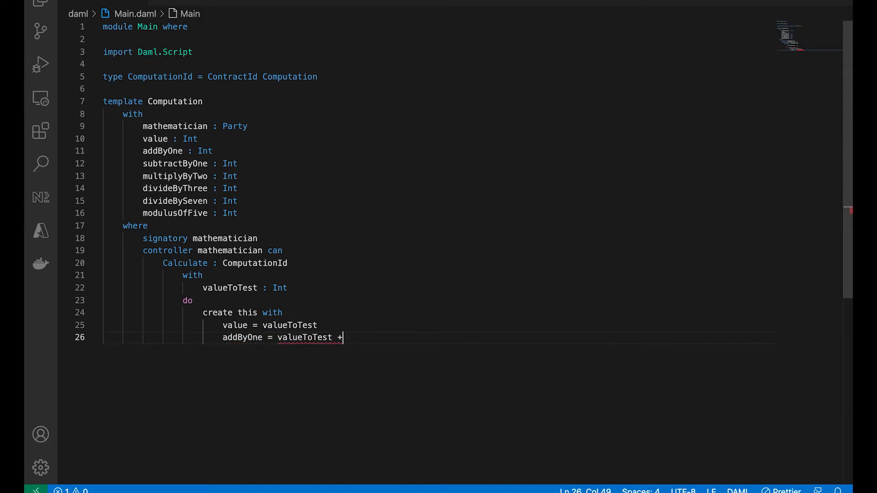
type("1 --van")
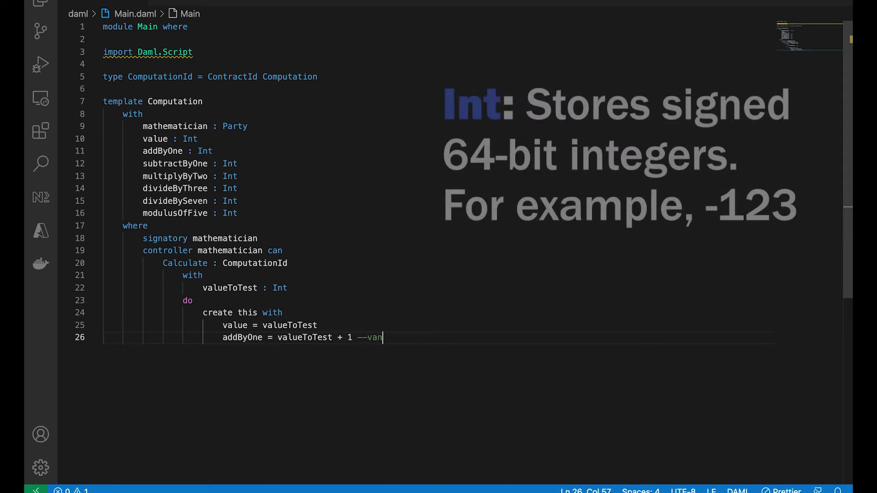
type("cannot use")
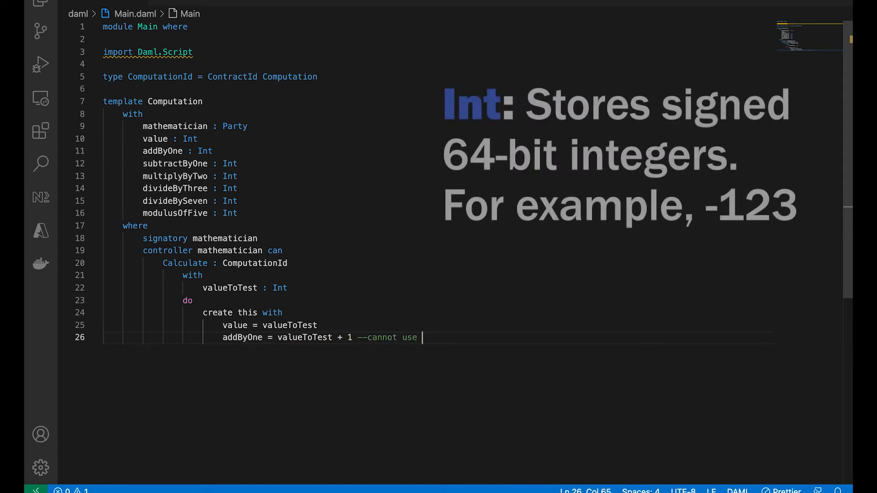
type("valueTest")
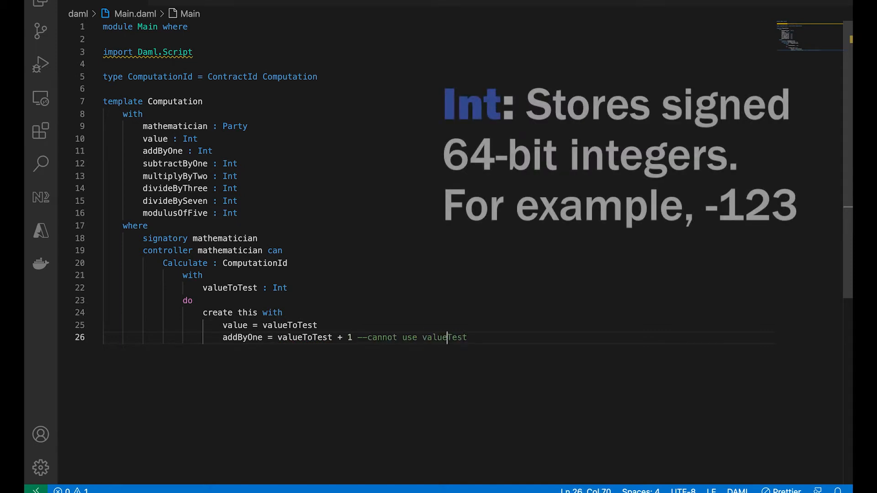
type("++ !!!")
type("subtractByOne =")
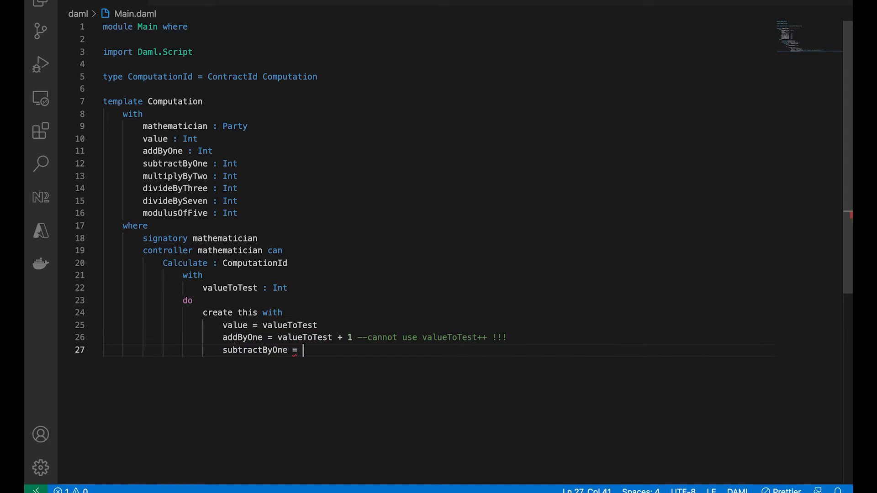
type("valueToTest -1")
type("multiplyByTwo =")
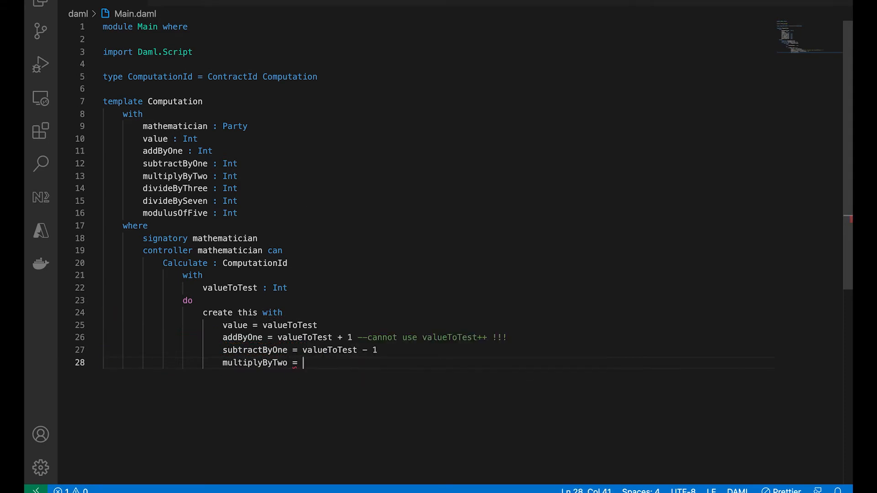
- Assign multiplyByTwo (* 2), divideByThree, divideBySeven, and modulusOfFive = valueToTest % 5
type("valueToTest")
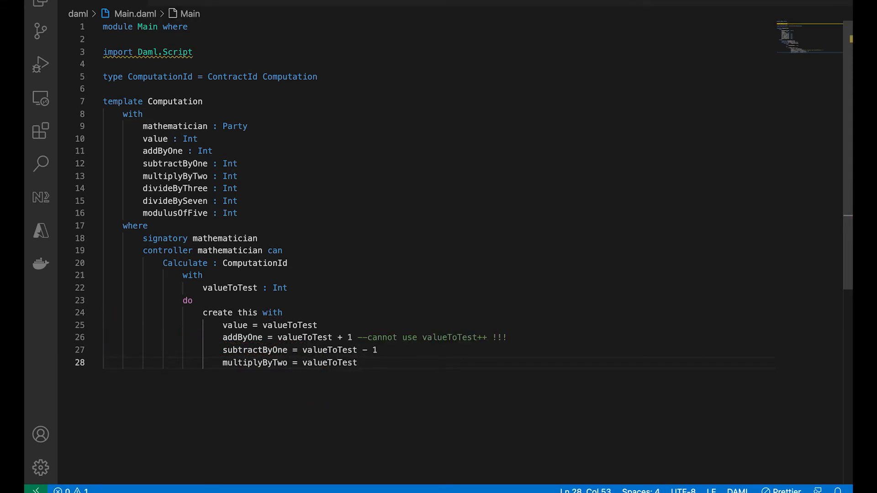
type("* 2")
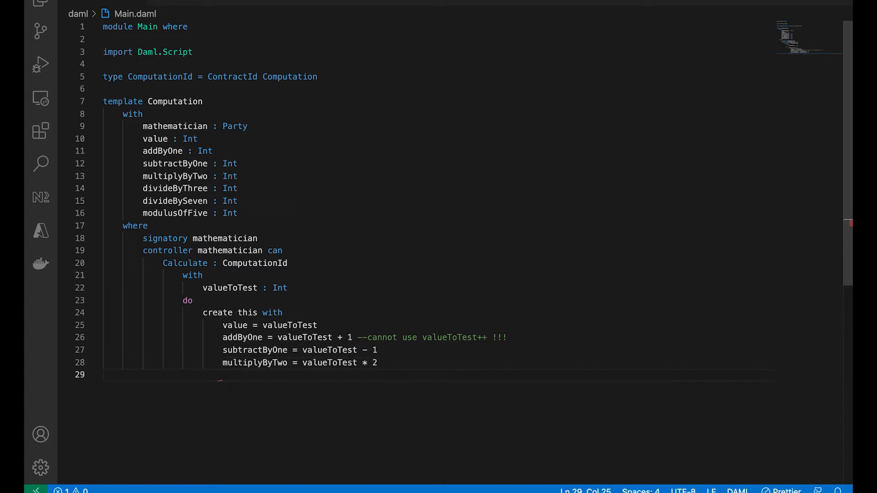
type("divideByThree")
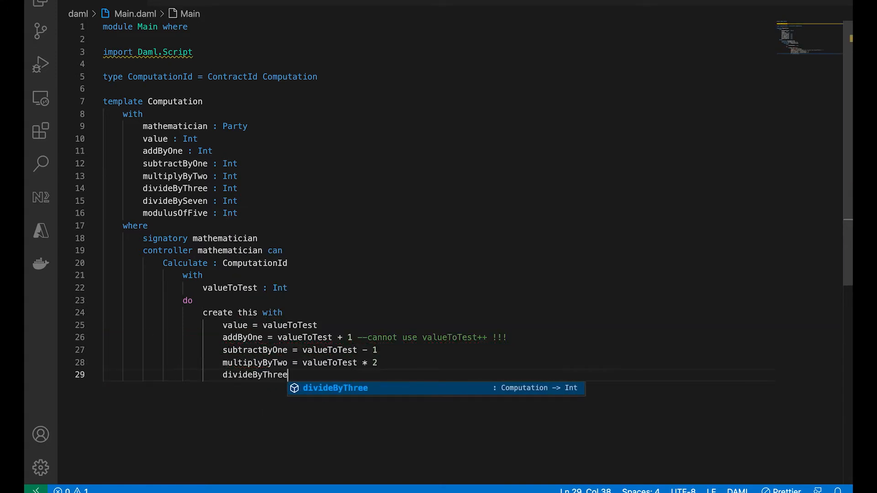
type("= valueToTest / 3")
type("divide")
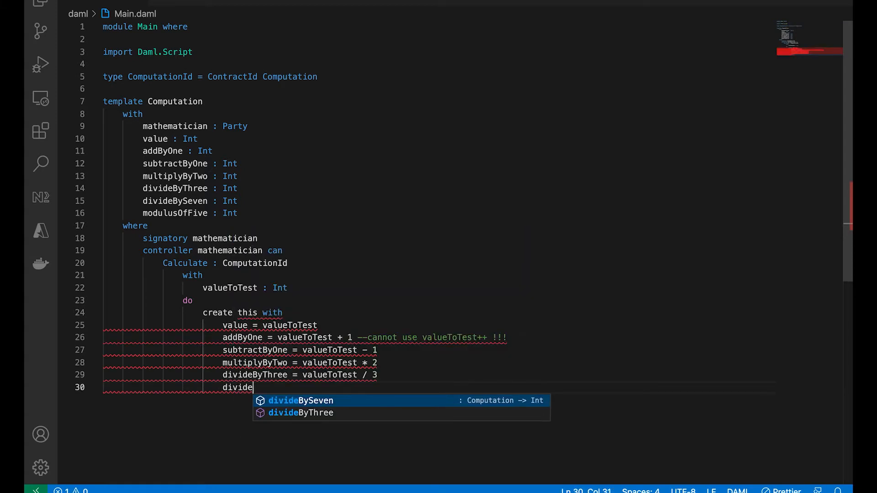
type("BySeven = valueToTest")
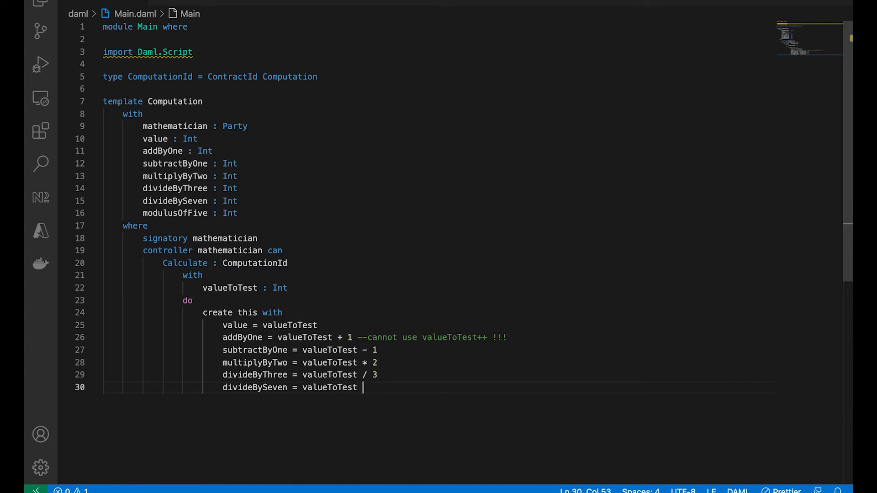
type("modulusOfFive =")
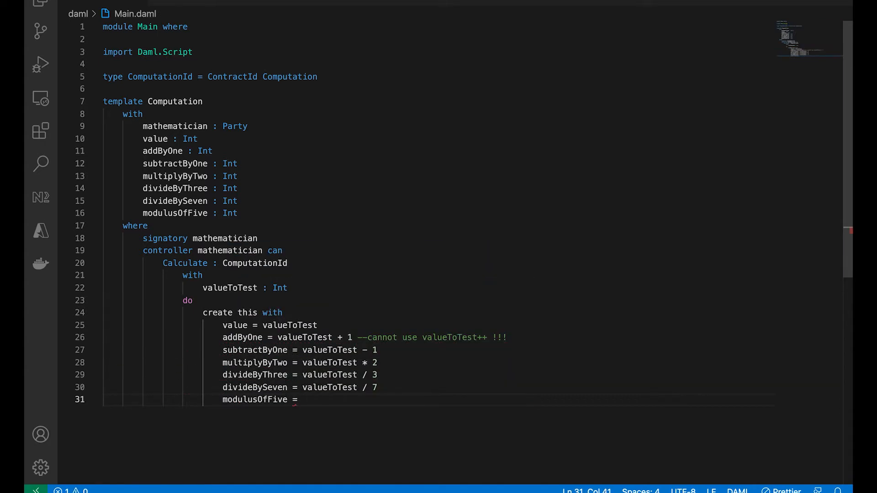
type("valueToTest")
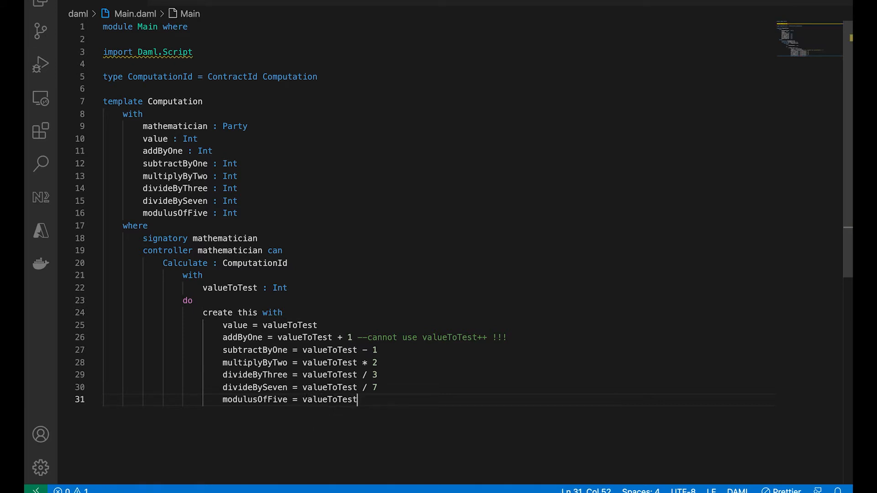
type("% 5")
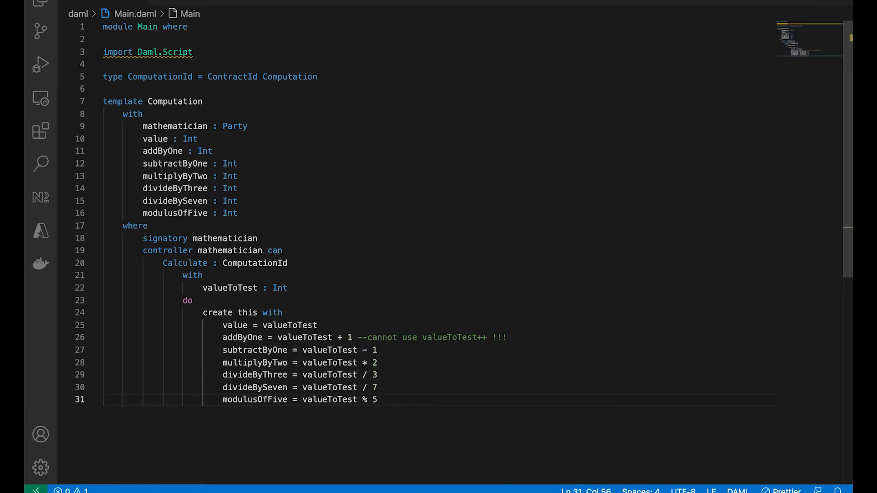
scroll("down", 3)
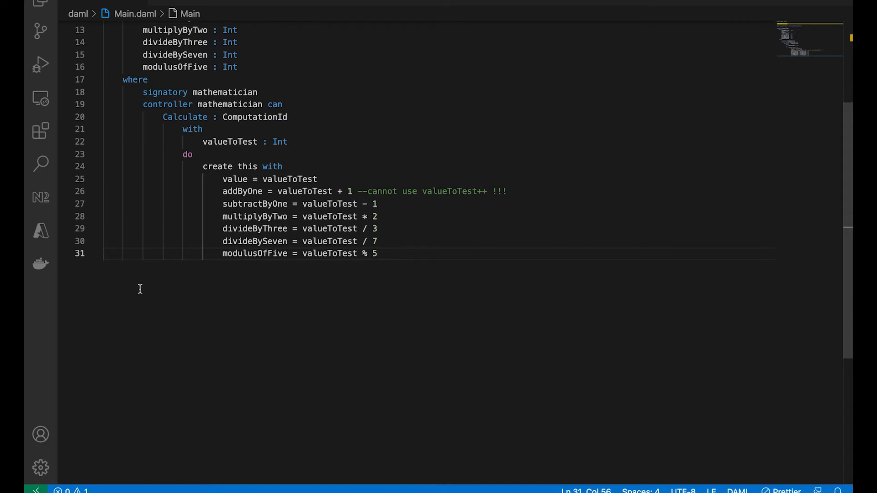
key("Enter")
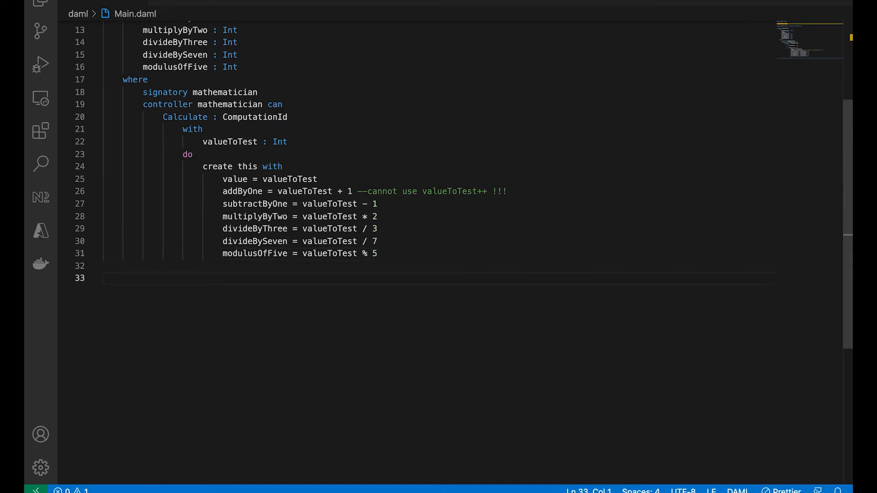
- Write 'setup : Script' allocating Einstein and submitting createCmd Computation with all fields 0
type("setup : Script ComputationId")
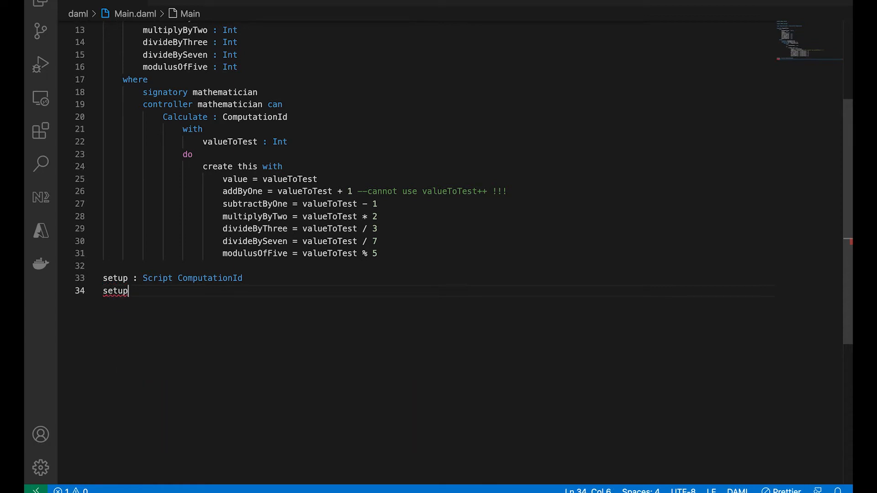
type("= script do")
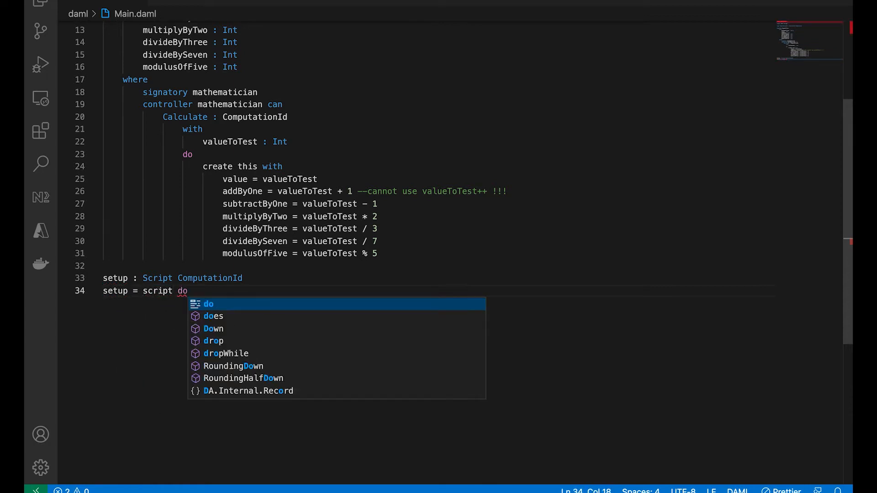
type("einstein <-")
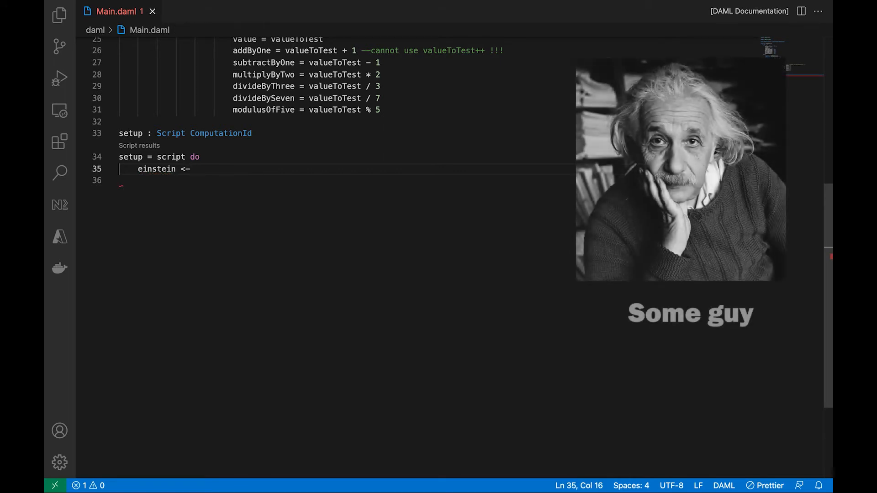
type("allocateParty \"Einstein")
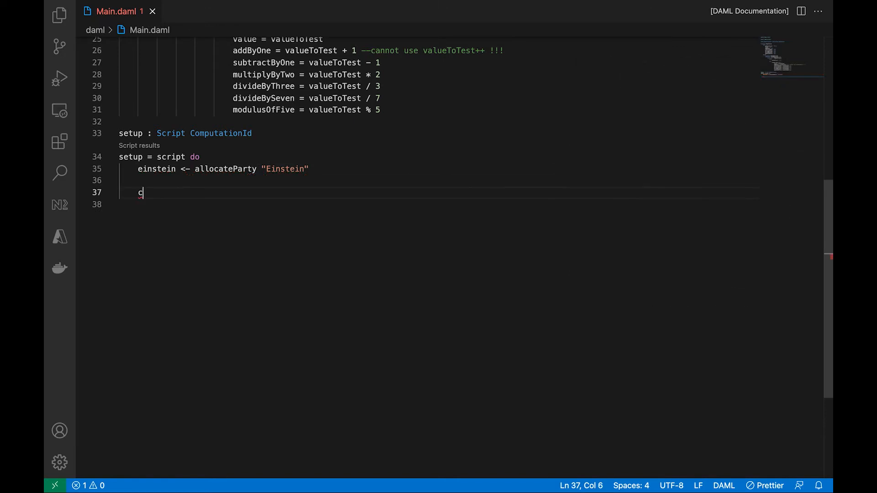
type("alculation0 <-")
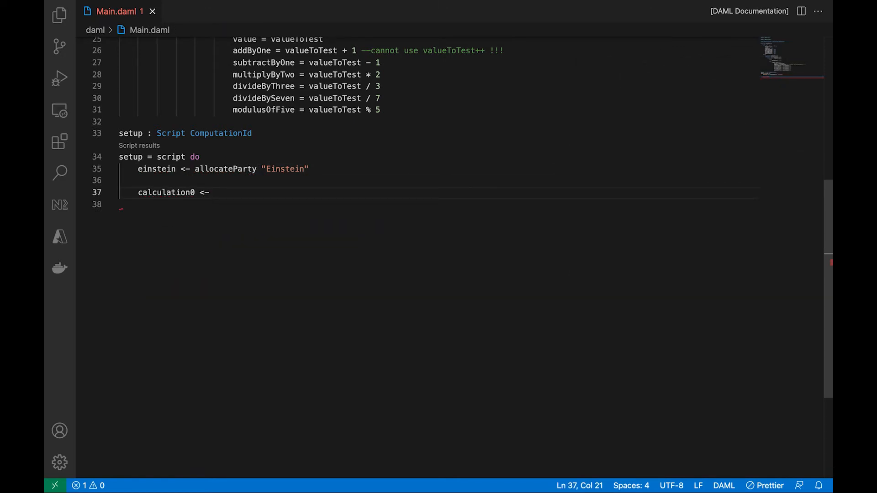
type("submit einstein do")
left_click(440, 204)
type("createCmd")
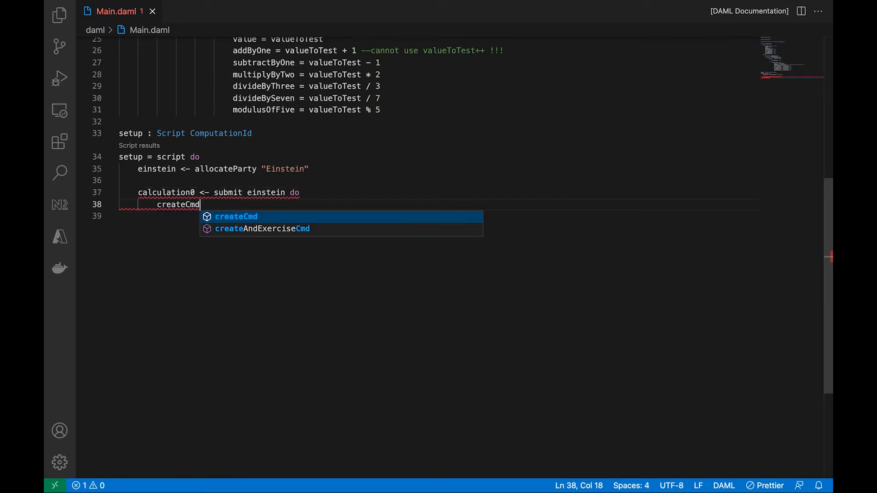
type("Cmputation")
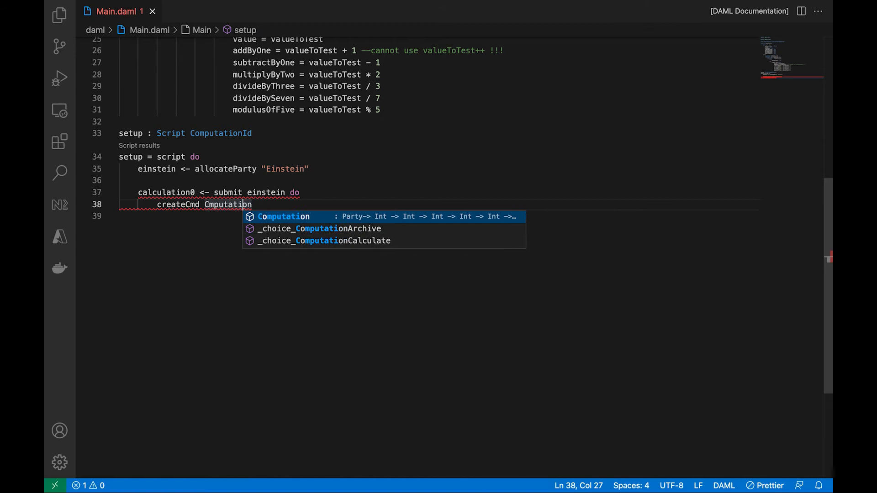
type("o")
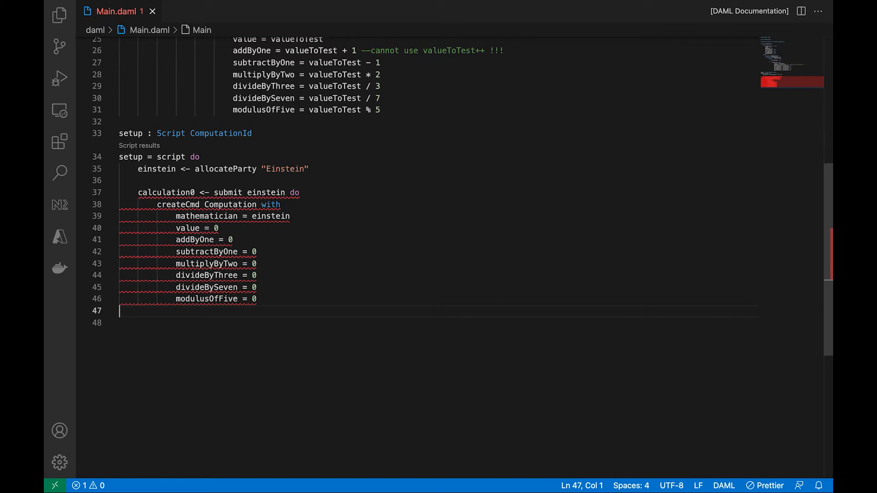
- Add 'submit einstein do exerciseCmd calculation0 Calculate with valueToTest'
key("enter")
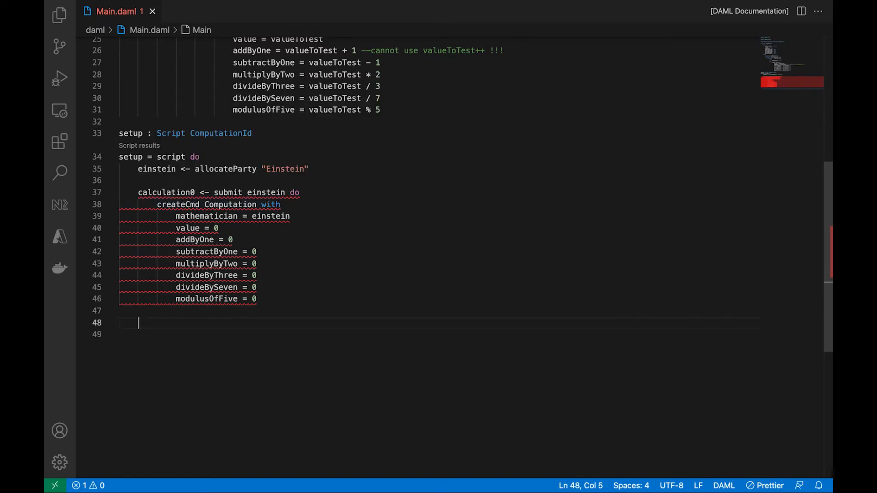
type("submit einste")
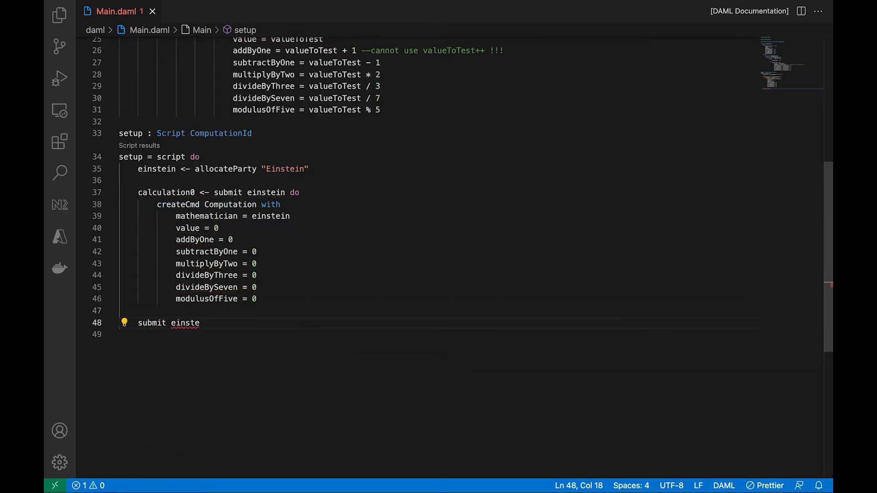
type("in do")
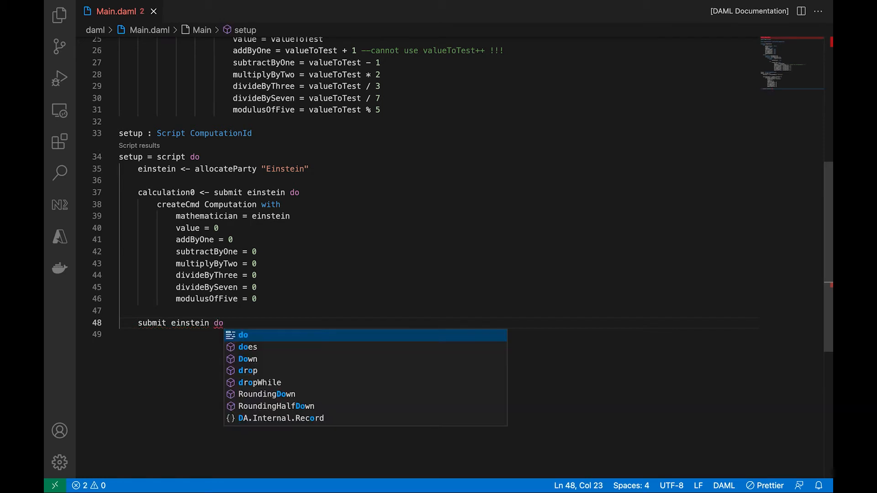
type("exercise")
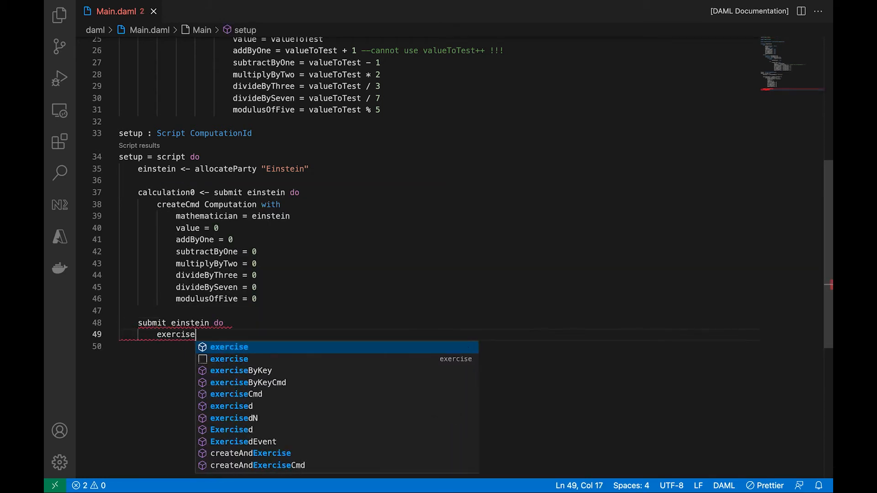
left_click(236, 394)
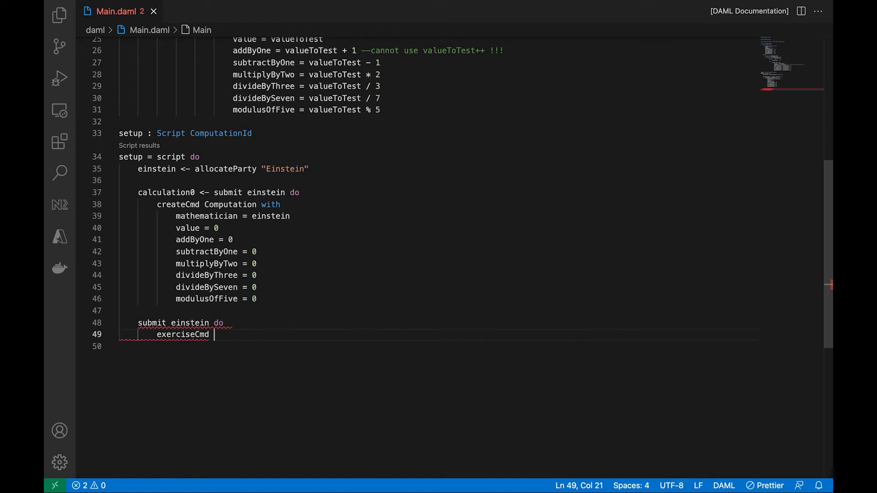
type("cacluation")
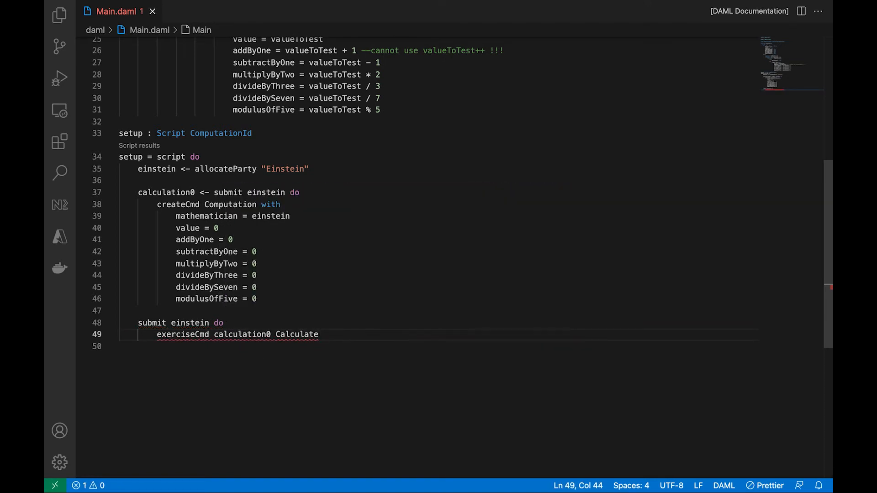
type("with valueToTest =")
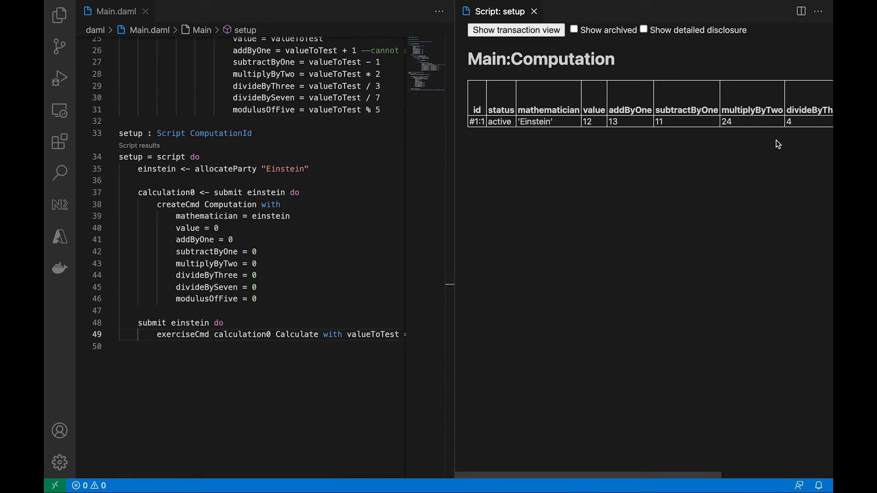
mouse_move(510, 11)
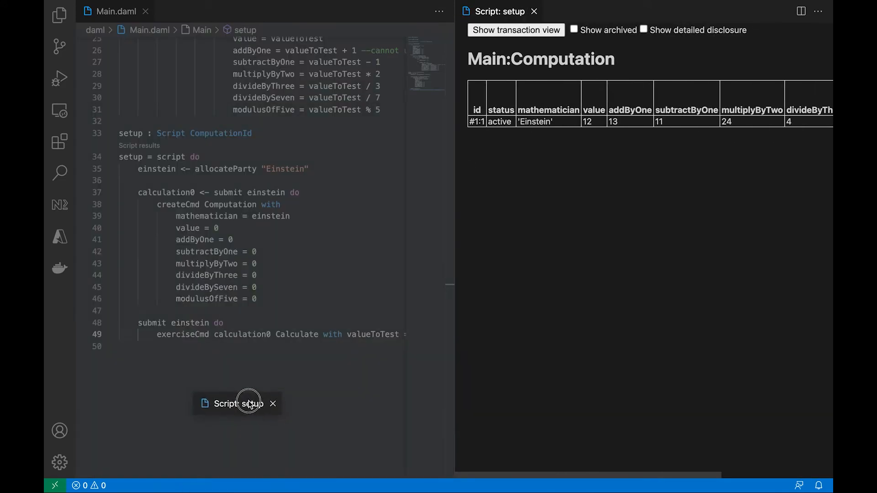
- Dock the Script: setup results panel beneath the code and scroll to view it
left_click(230, 404)
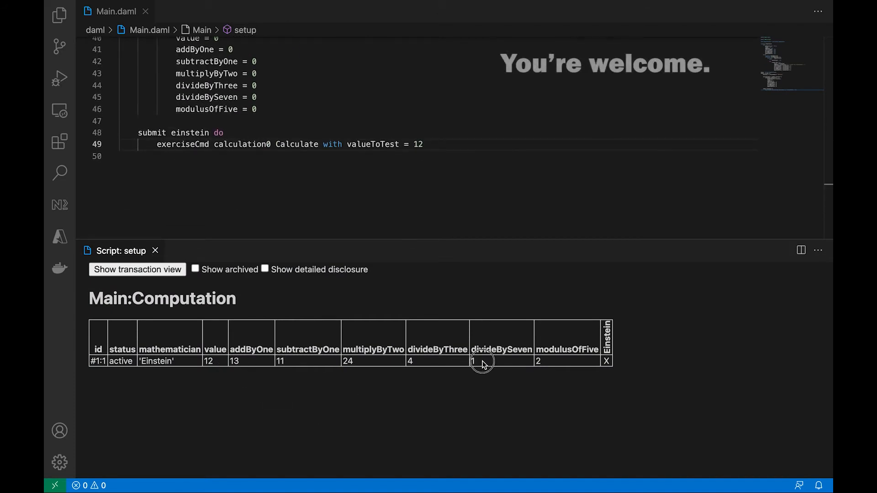
mouse_move(550, 368)
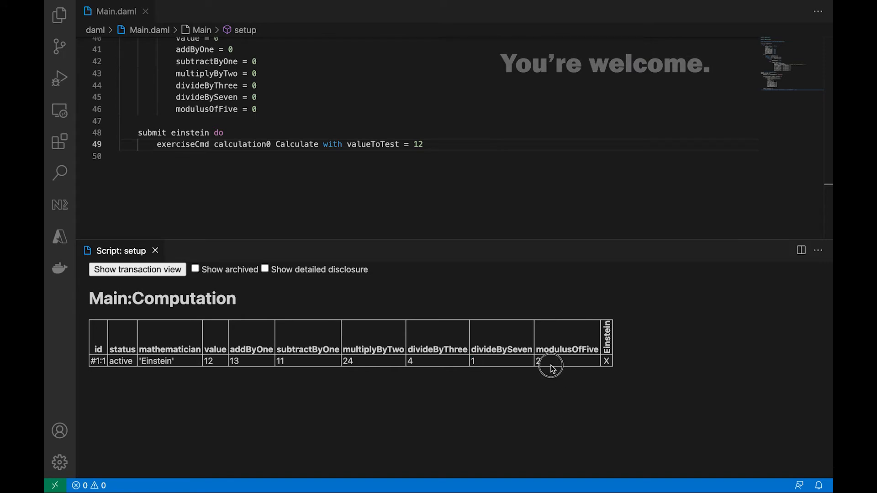
scroll("up", 3)
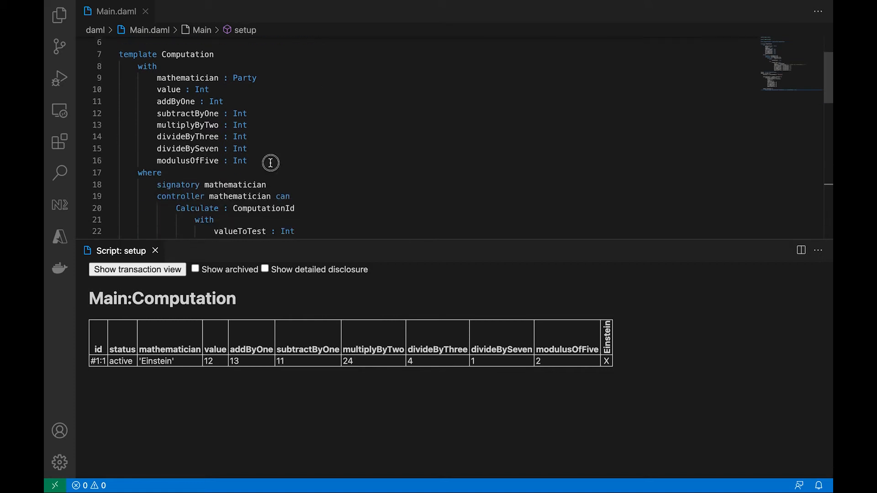
- Add 'powerOfTwo : Decimal --Numeric 10' and 'squarerootOf : Decimal' fields
type("power")
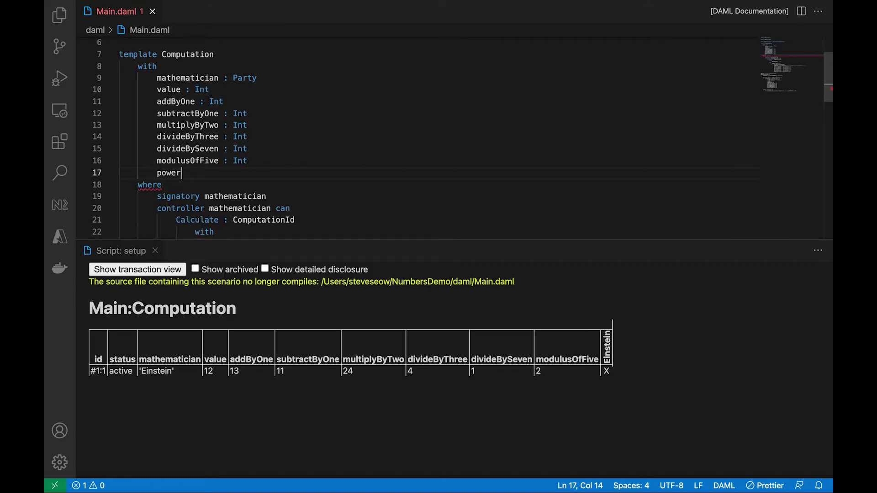
type("OfTwo :")
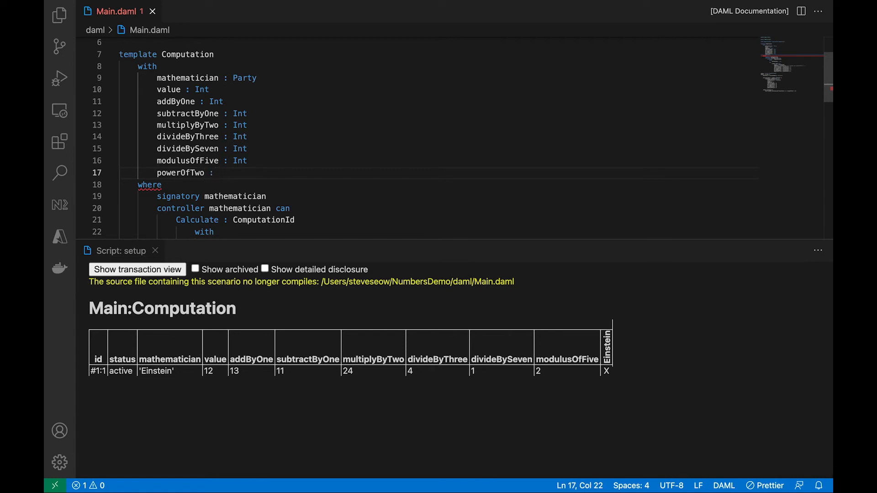
type("D")
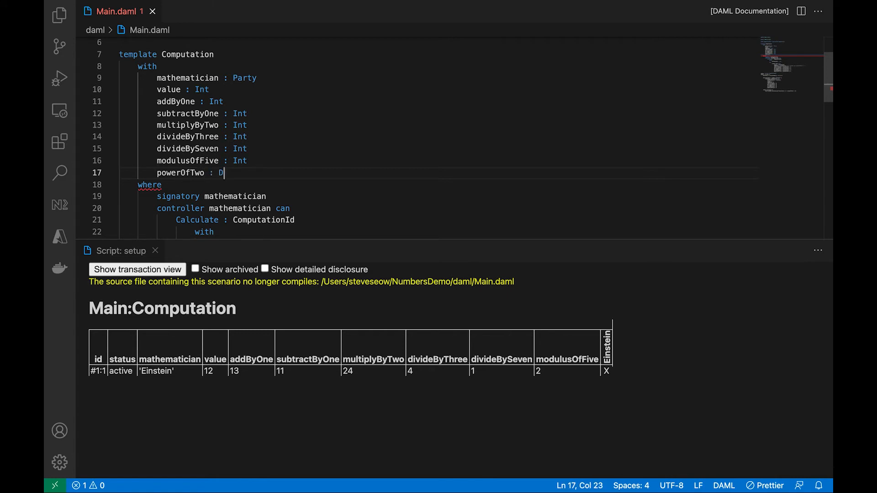
type("ecimal --")
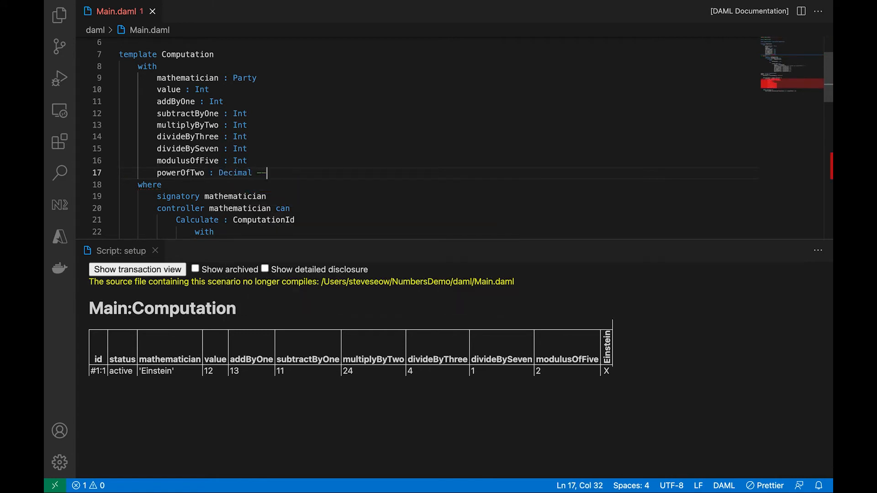
type("Numeric 10")
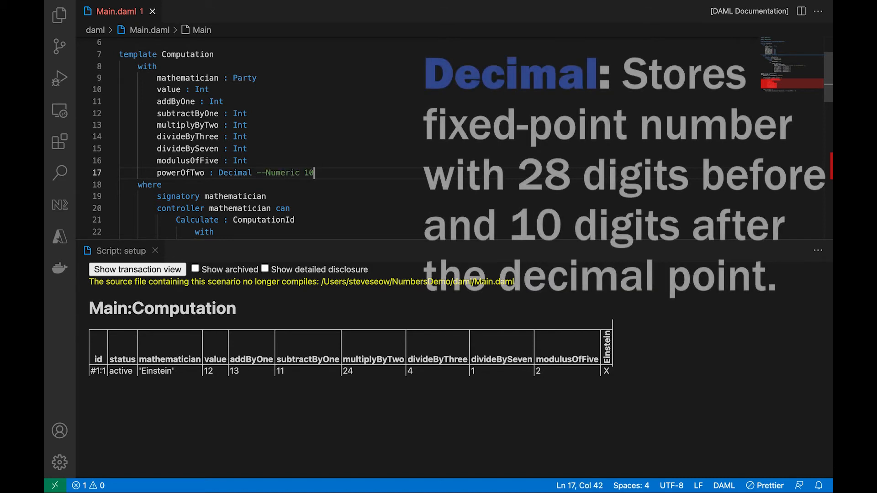
key("enter")
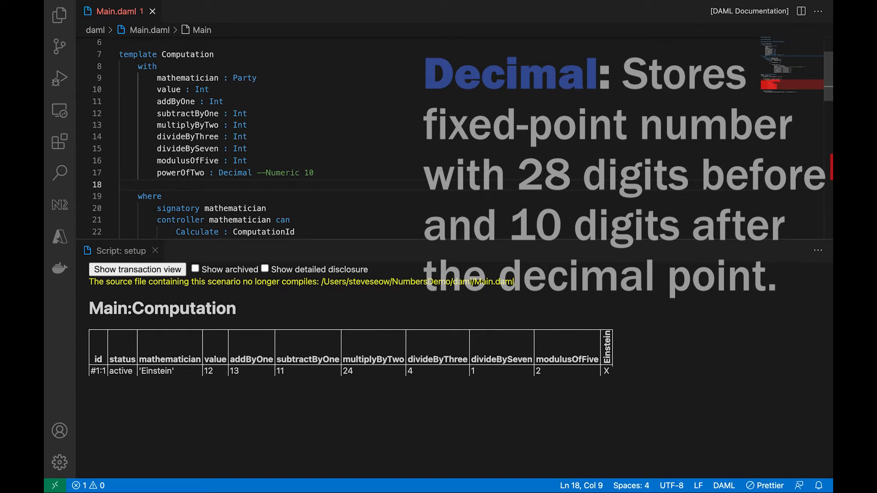
type("squa")
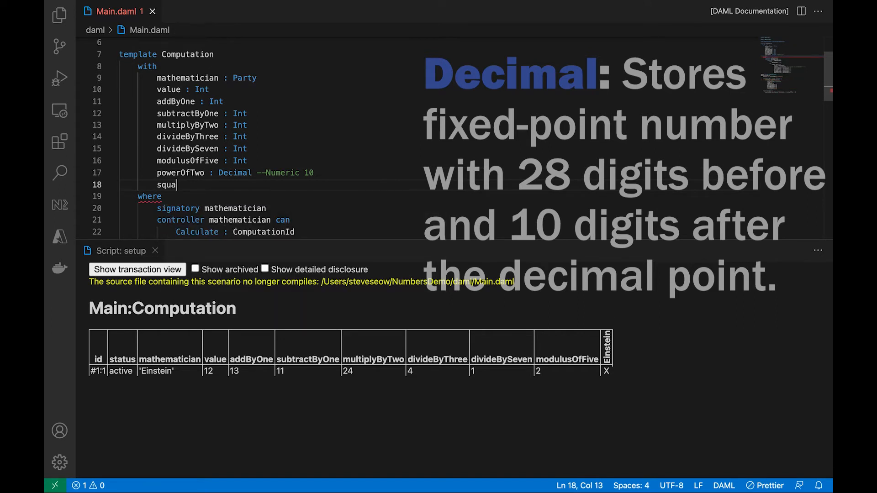
type("rerootOf")
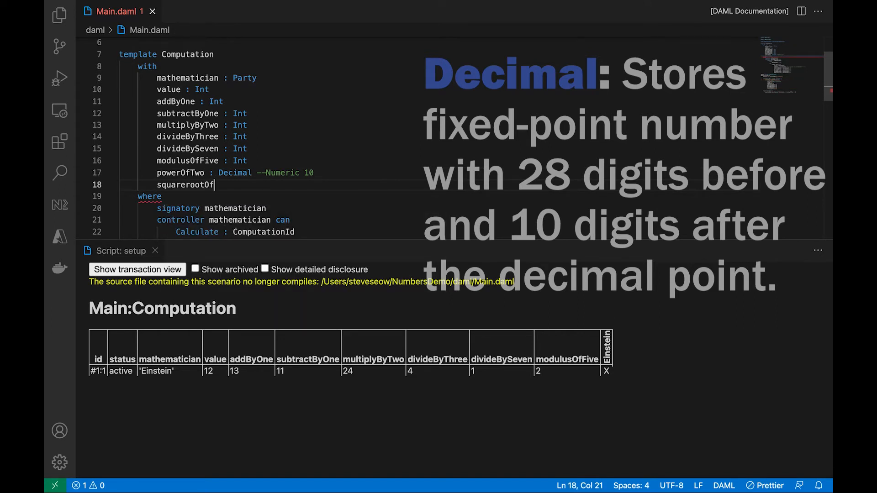
type(": Decimal")
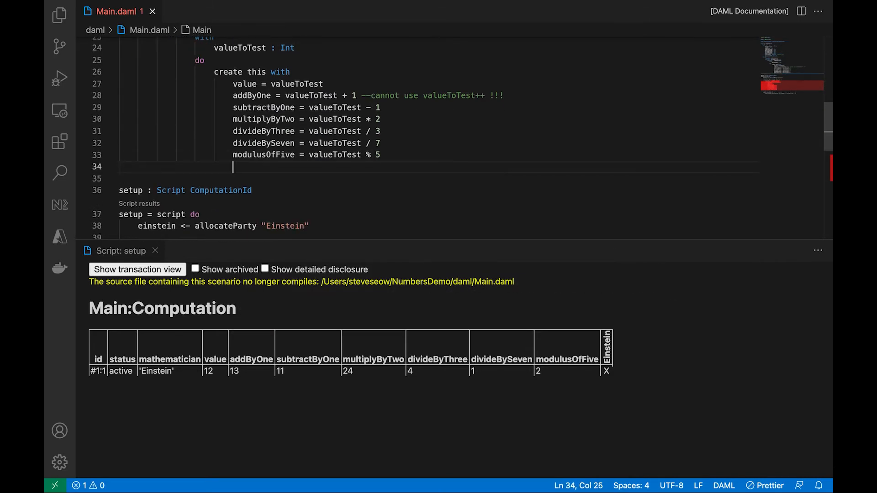
- Add 'powerOfTwo = valueToTest ** 2' to the create block and select the flagged ** operator
type("powerOfTwo =")
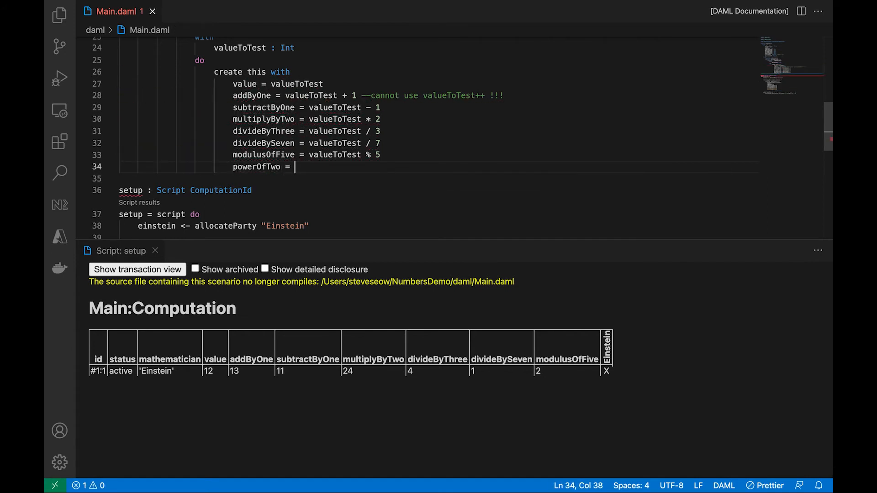
type("valueToTest **")
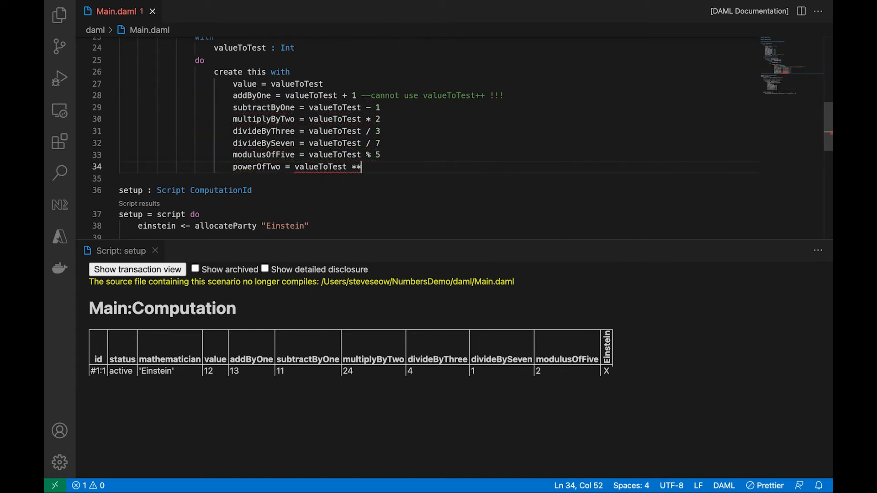
type("2")
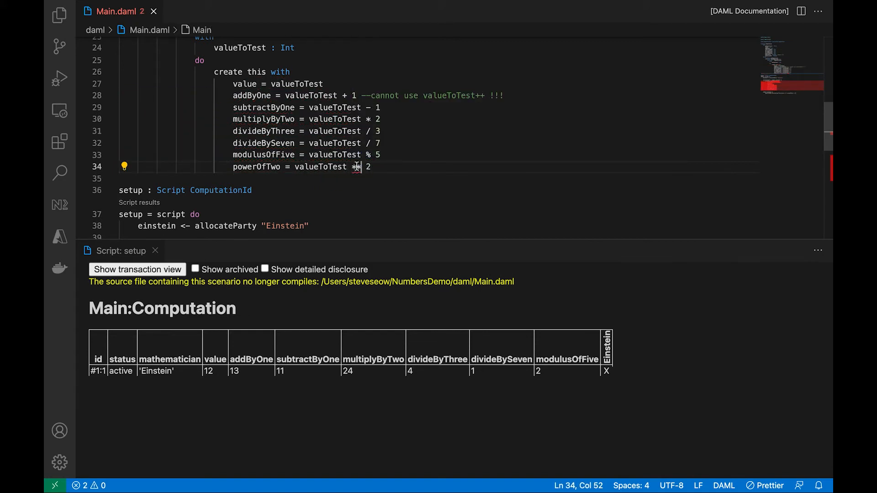
double_click(321, 167)
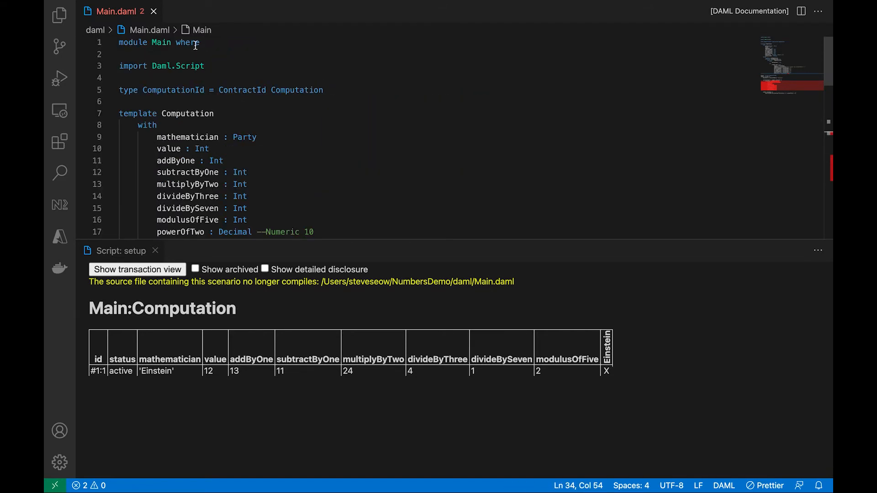
- Add an 'import DA.Math' line below 'import Daml.Script'
left_click(119, 77)
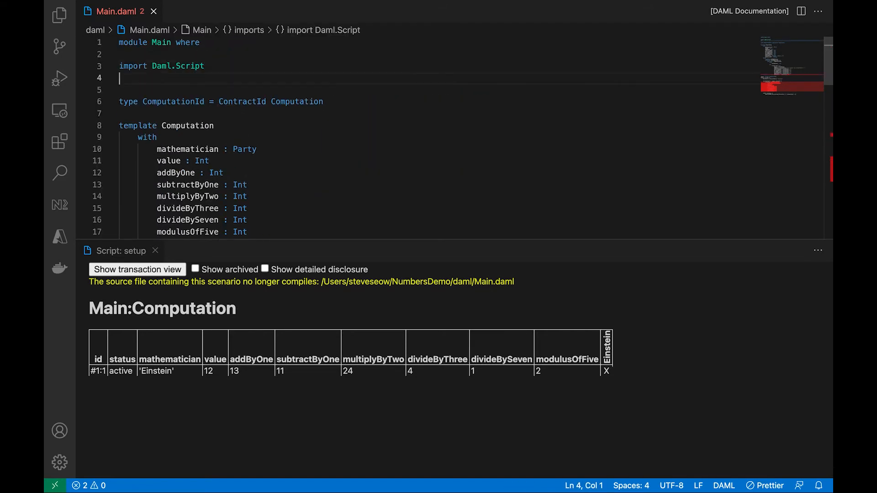
type("import DA.Math")
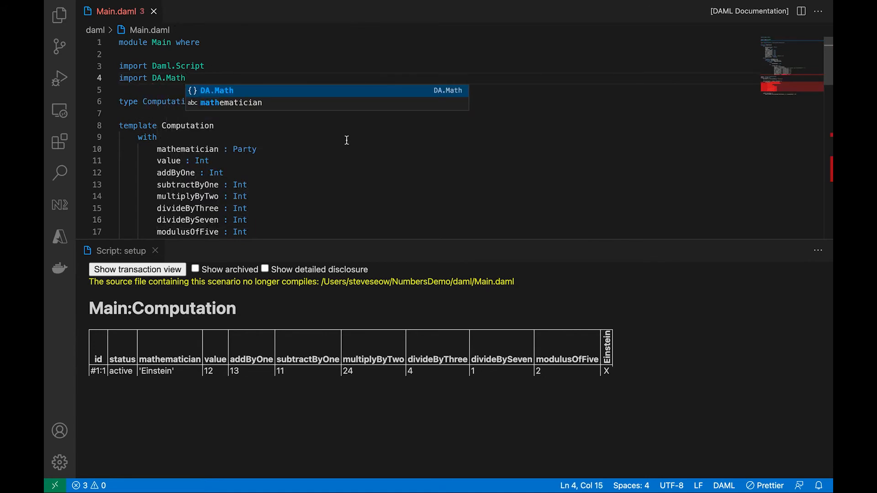
mouse_move(320, 161)
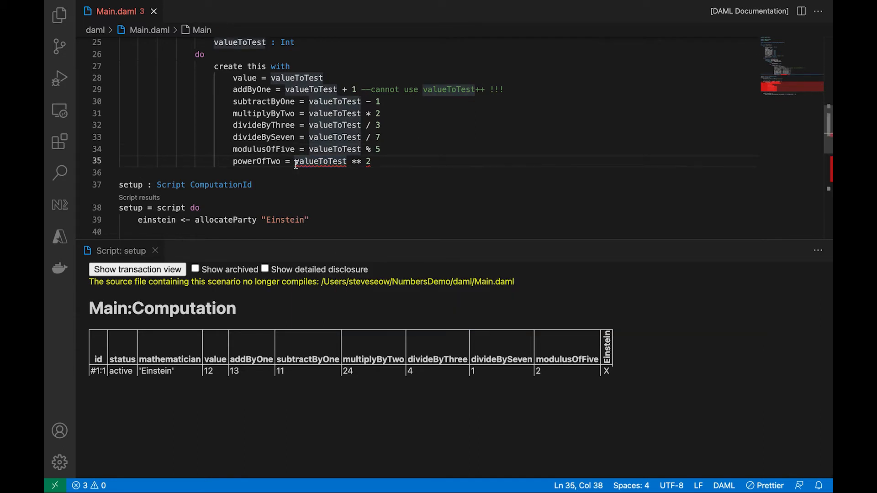
- Change powerOfTwo to '(intToDecimal valueToTest) ** 2.0' and add 'squarerootOf = sqrt (intToDecimal valueToTest)'
type("intToDecimal")
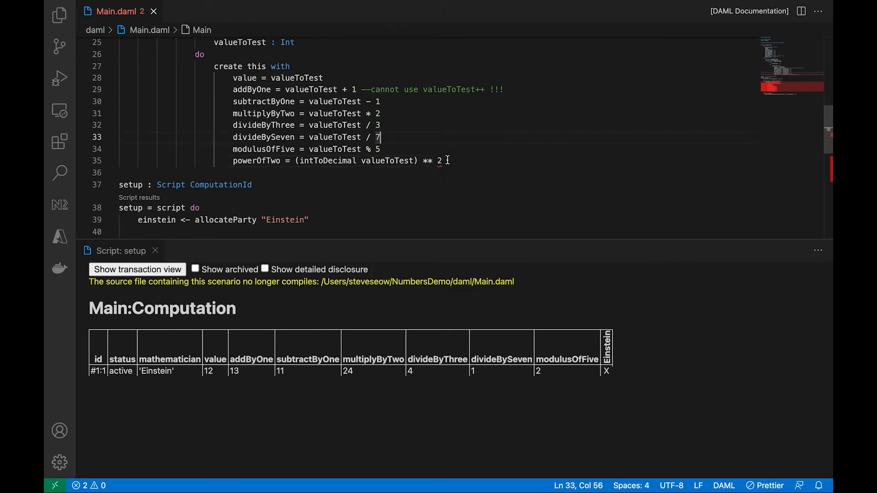
type(".0")
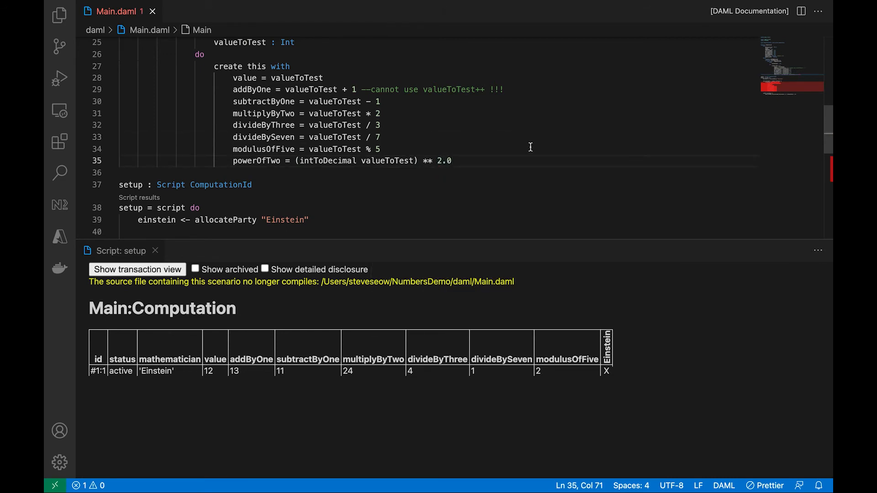
type("s")
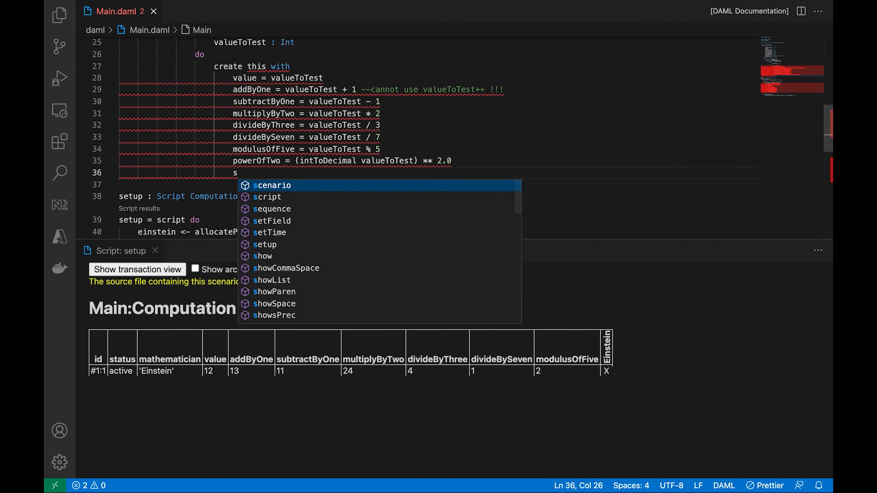
type("quarerootOf =")
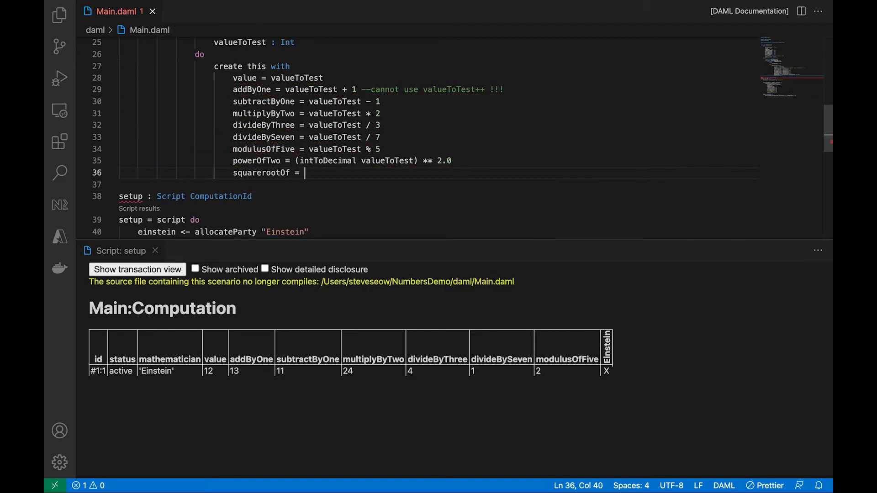
type("sqrt")
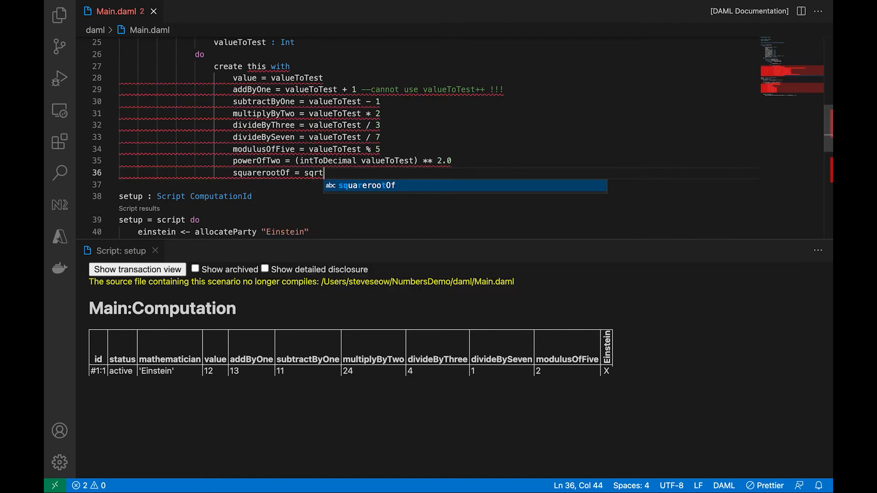
type("valueToTest)")
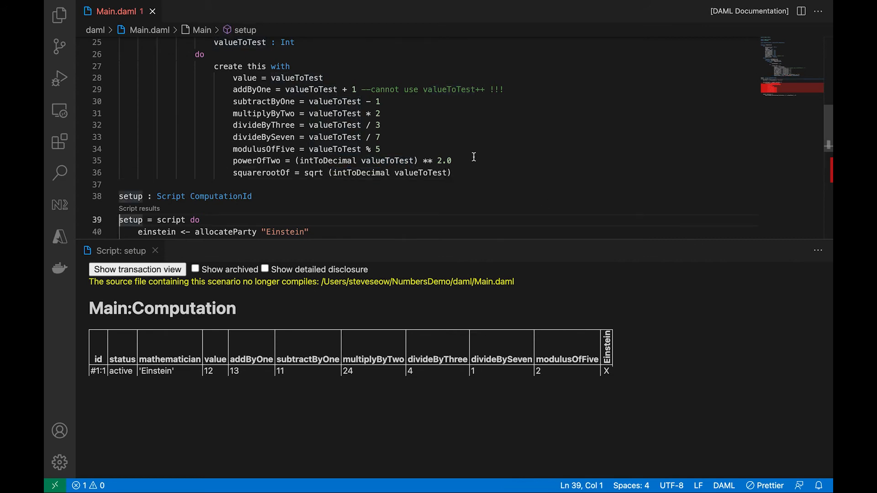
scroll("down", 3)
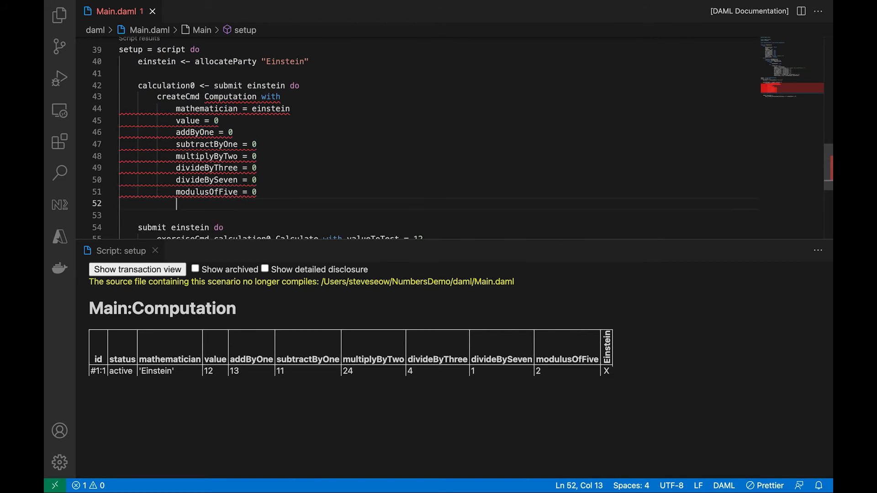
- Add 'powerOfTwo = 0.0' and 'squarerootOf = 0.0' to the setup script's createCmd block
type("pwoerOf")
left_click(436, 215)
type("sqa")
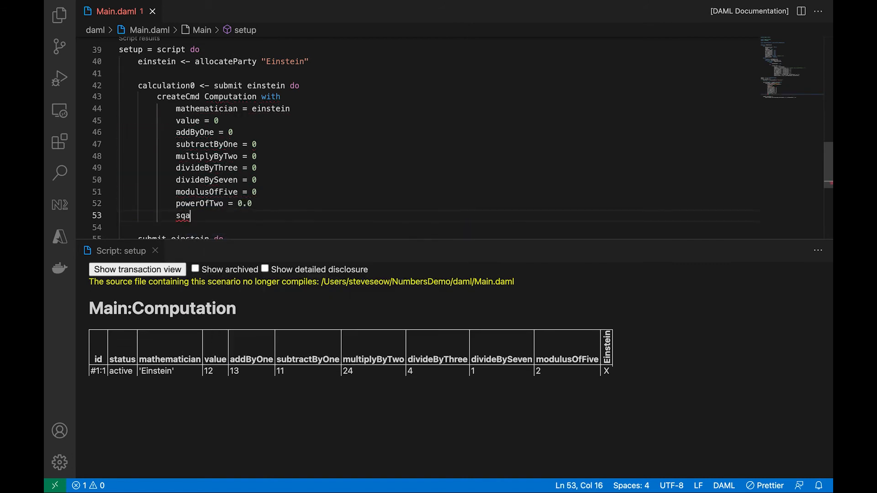
type("quarerootOf = 0.0")
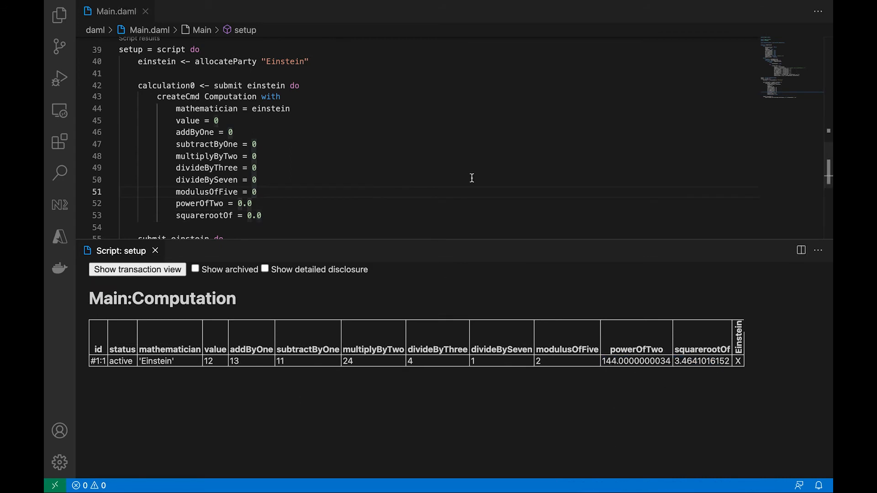
- Scroll up and down through Main.daml to review the completed template and setup script
scroll("up", 3)
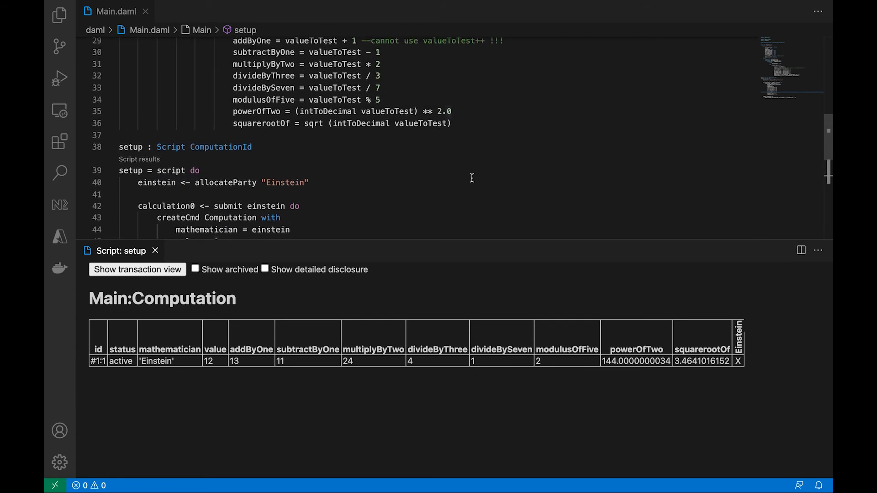
scroll("up", 3)
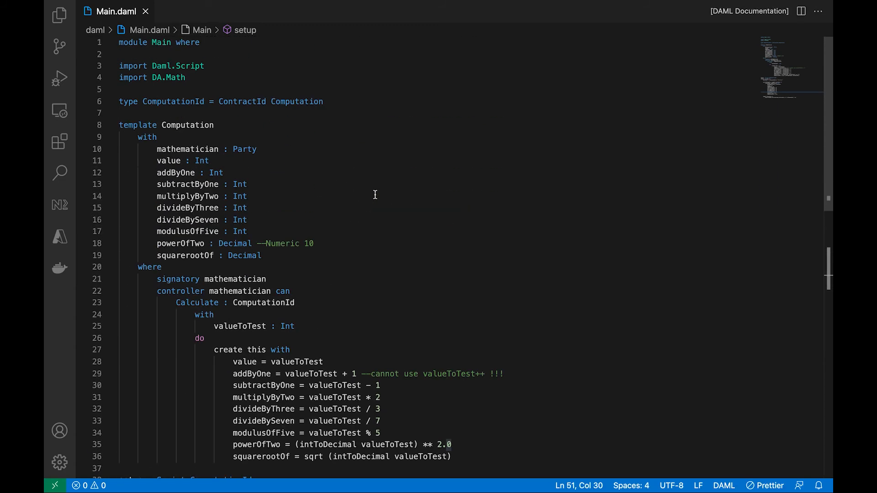
scroll("down", 3)
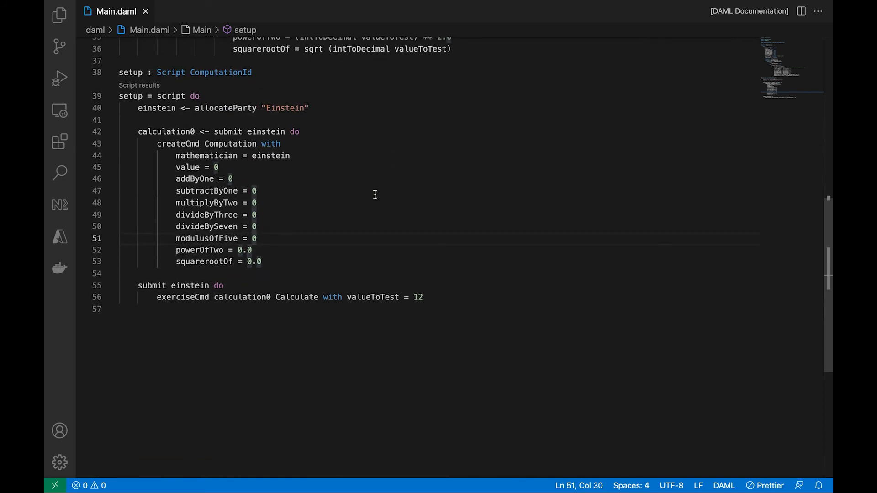